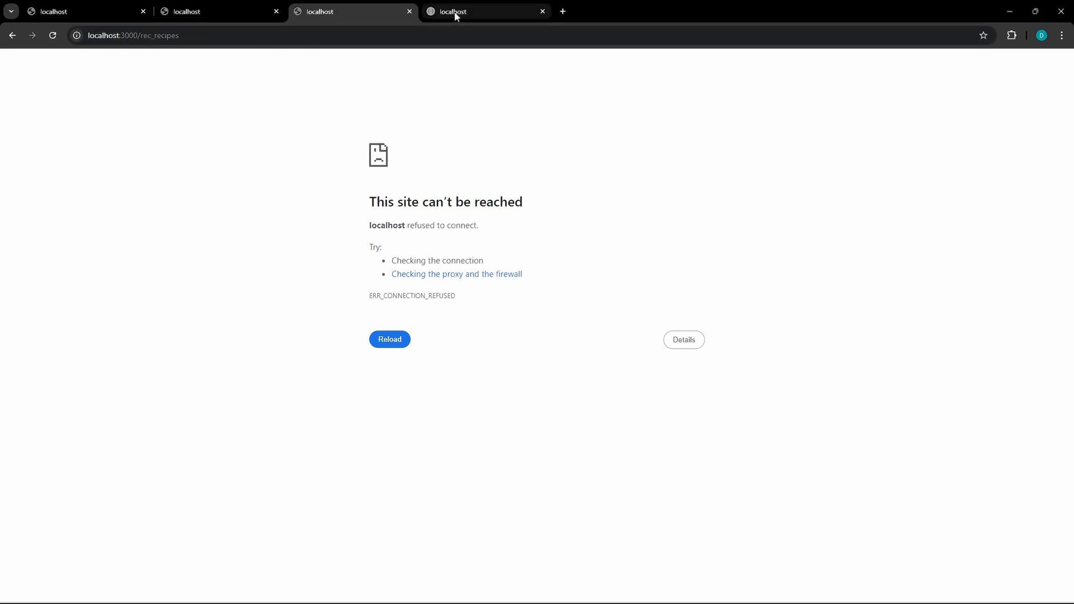
# - Switch to pgAdmin 4 and see the 127.0.0.1:5432 postgres connection attempt time out
pyautogui.click(480, 11)
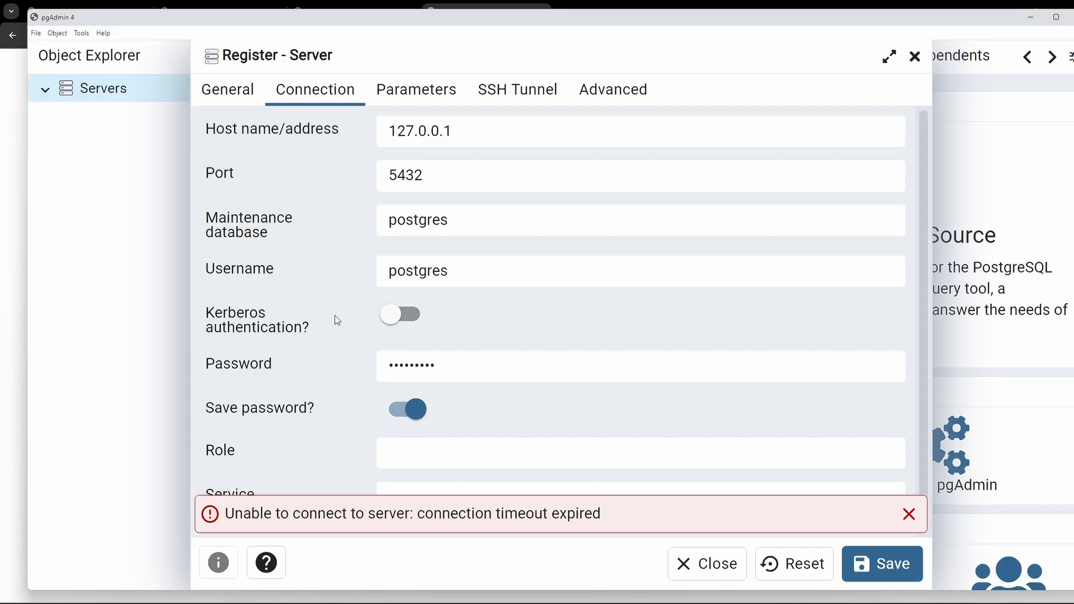
pyautogui.moveTo(357, 270)
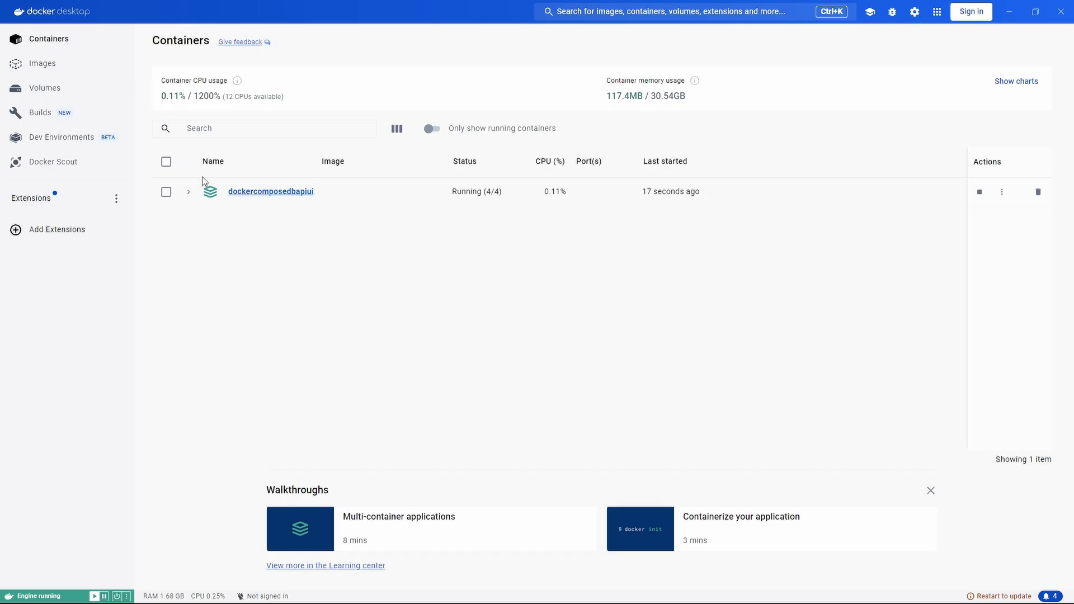
# - Inspect the dockercomposedbapiui stack's four containers and read the recipe_db initialization logs
pyautogui.click(271, 192)
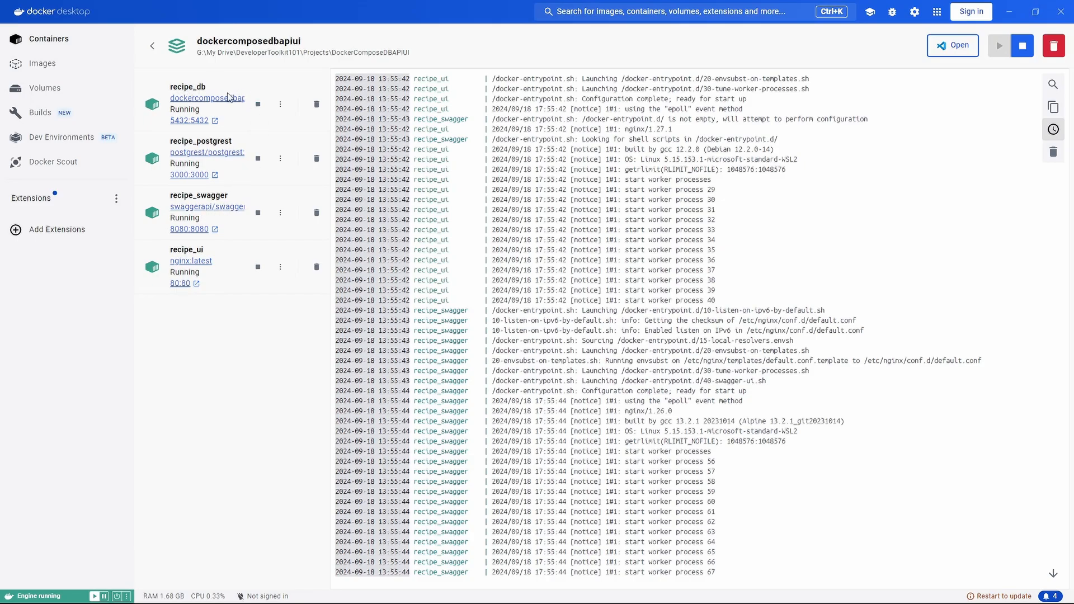
pyautogui.click(200, 141)
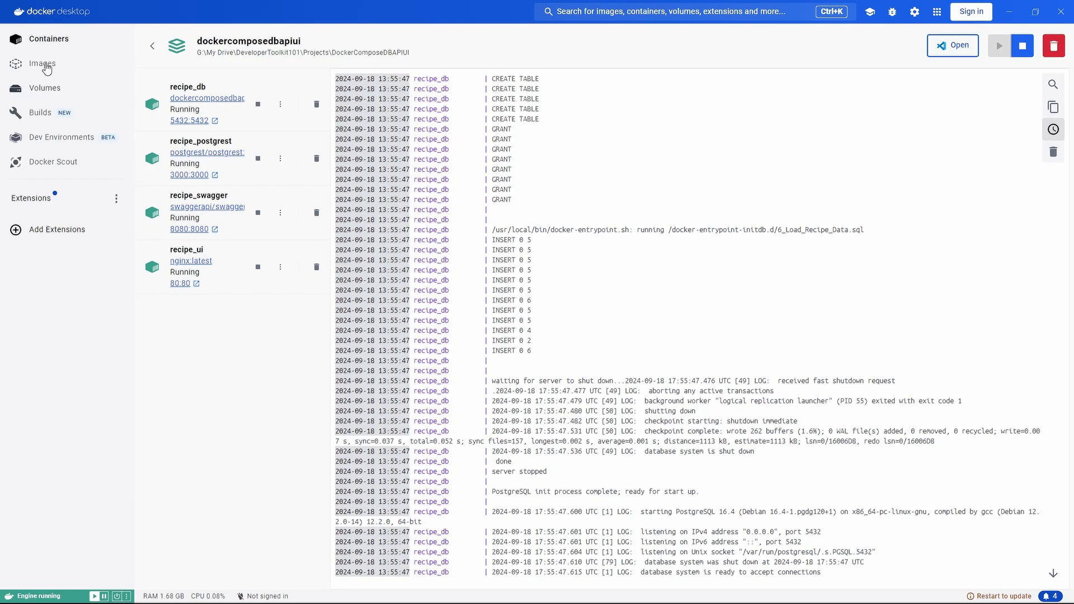
pyautogui.click(45, 88)
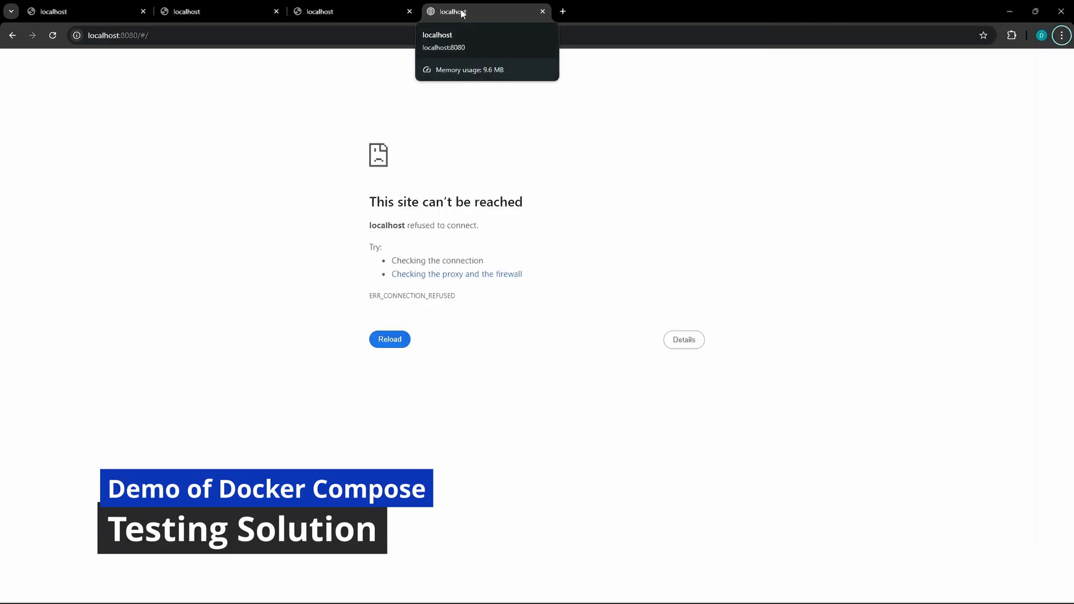
# - Reload localhost:8080 so Swagger UI shows the PostgREST docs with the rec_recipes endpoints
pyautogui.click(390, 338)
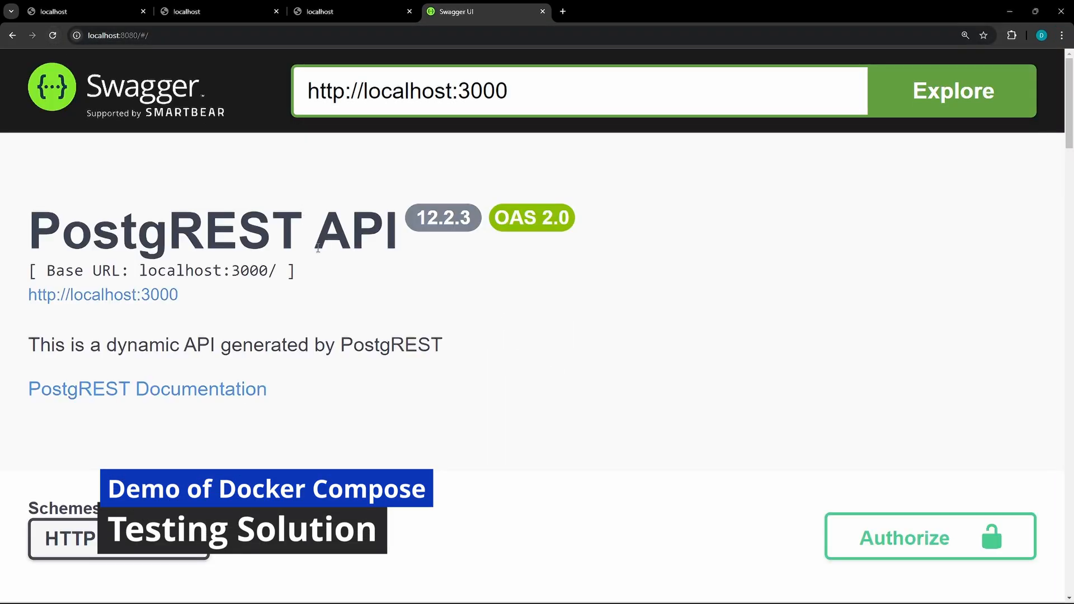
pyautogui.scroll(-3)
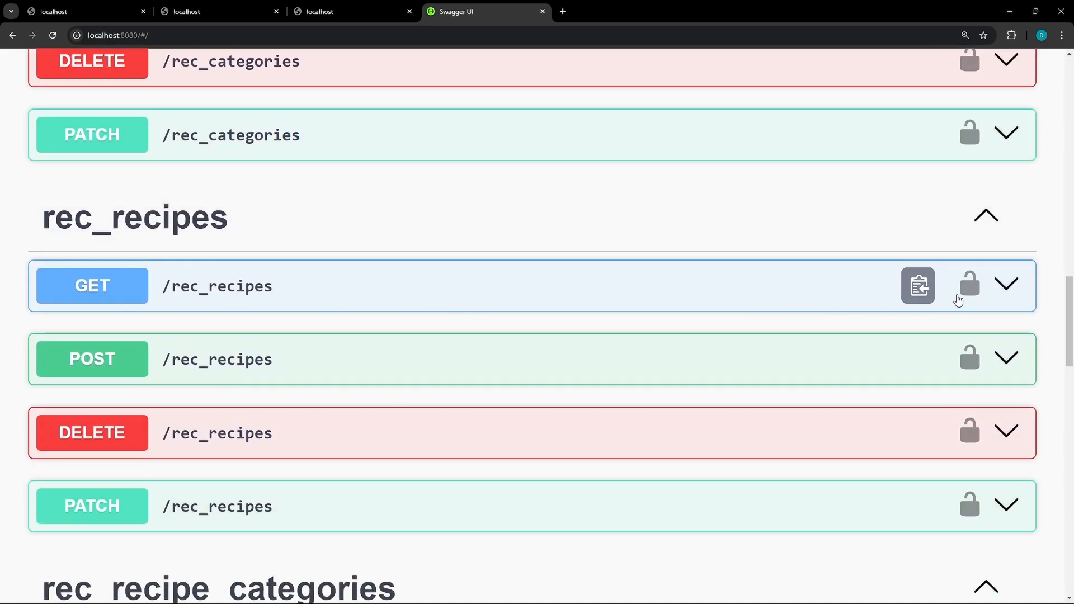
pyautogui.moveTo(987, 286)
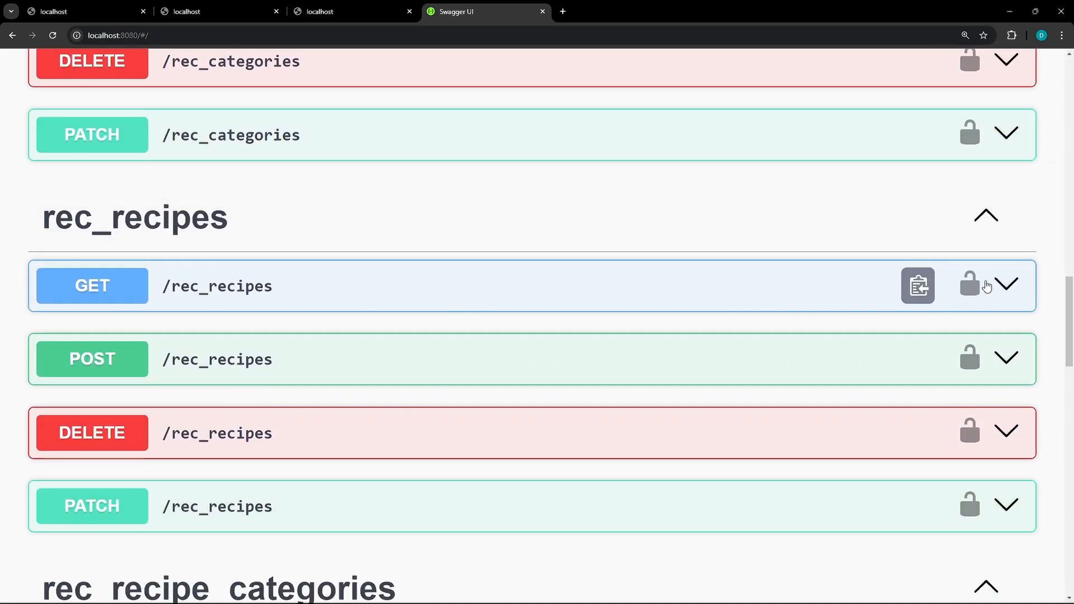
# - Check localhost:3000's raw API description and the five recipes returned by /rec_recipes as JSON
pyautogui.click(213, 12)
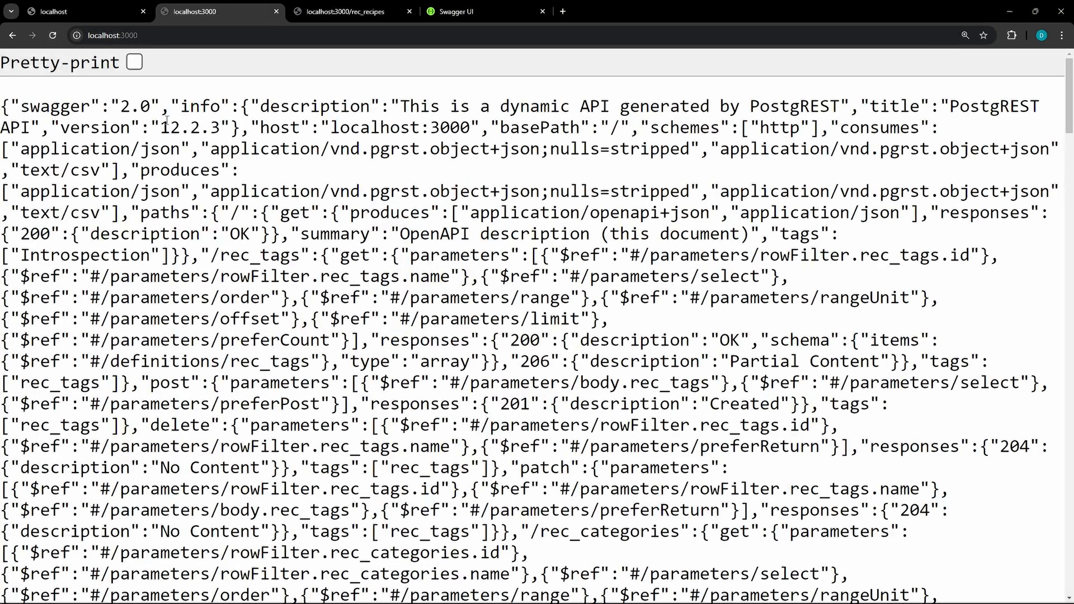
pyautogui.click(110, 34)
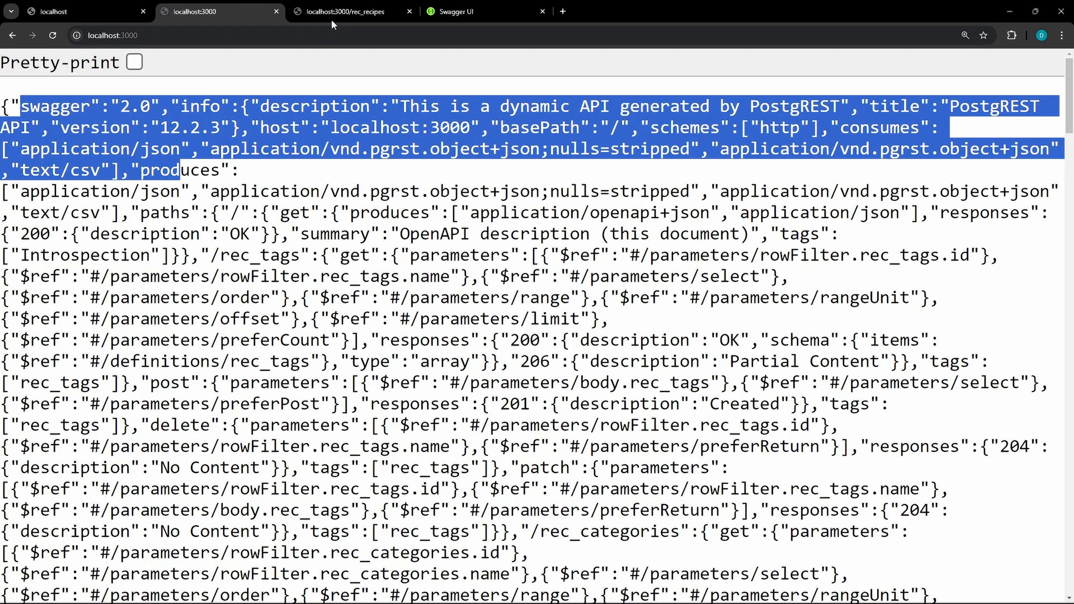
pyautogui.click(342, 12)
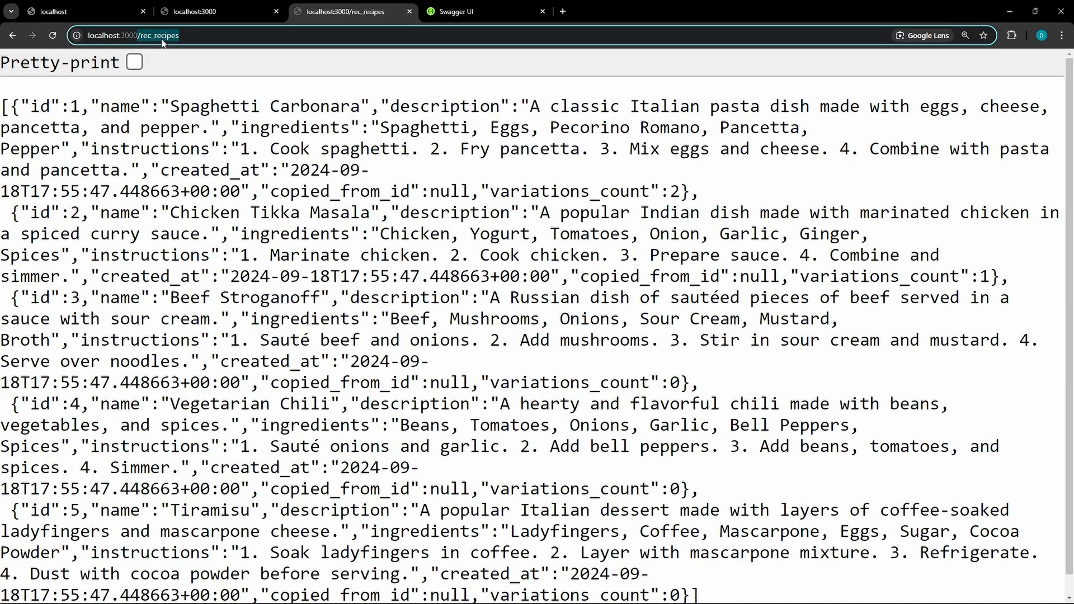
pyautogui.click(78, 11)
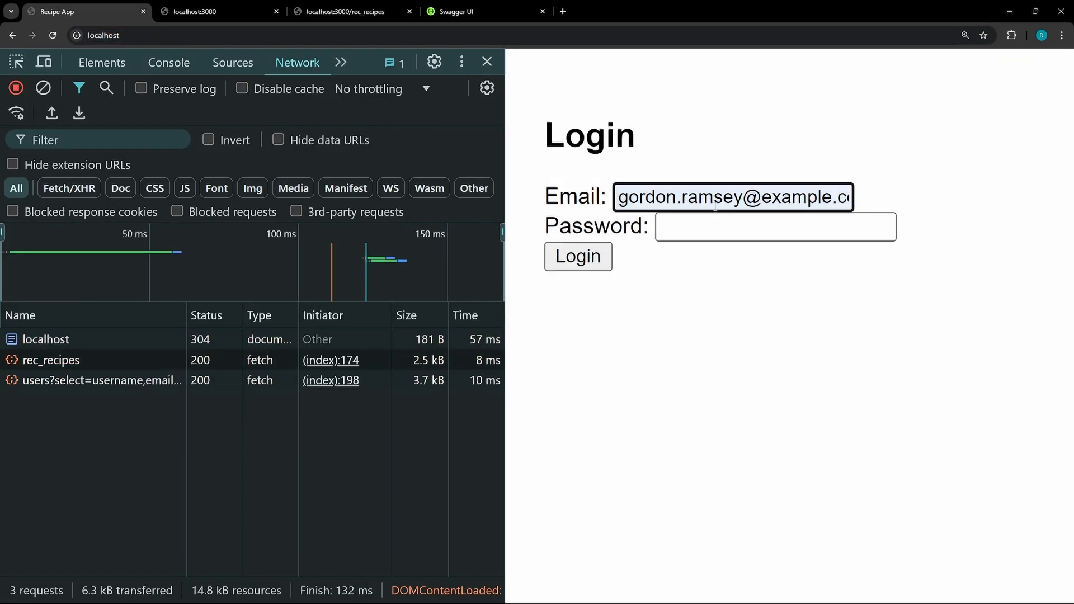
# - Log into the recipe app to show the recipes table and inspect the login request headers in DevTools
pyautogui.click(577, 256)
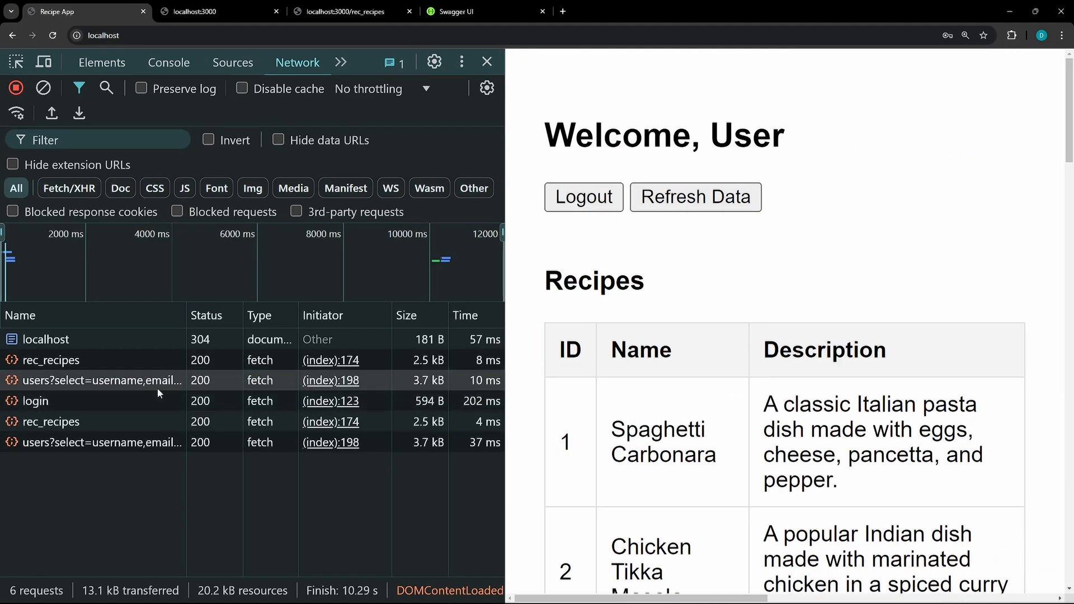
pyautogui.click(34, 401)
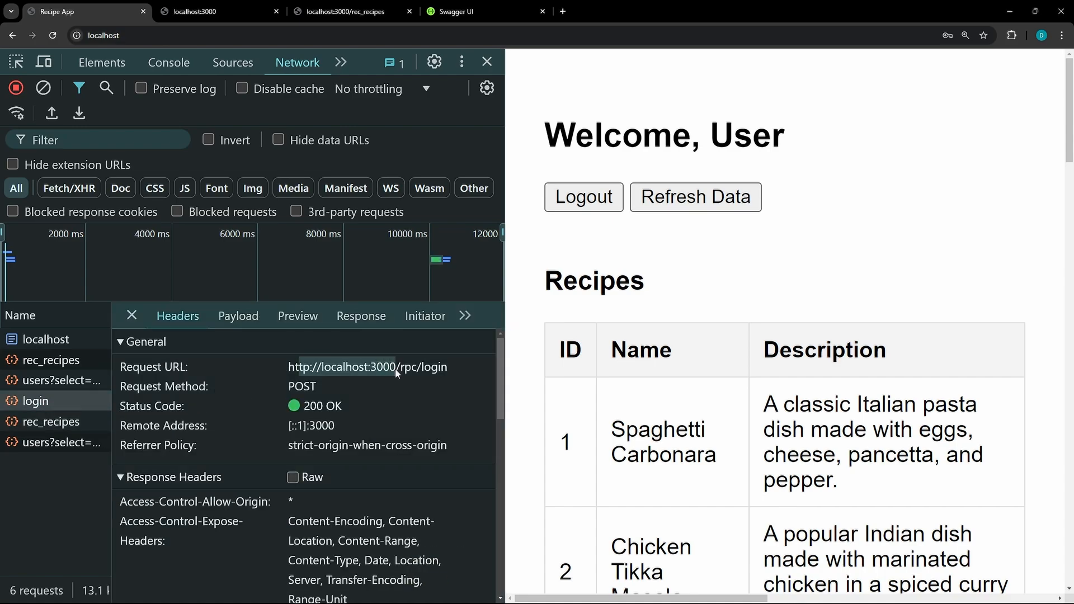
pyautogui.click(50, 421)
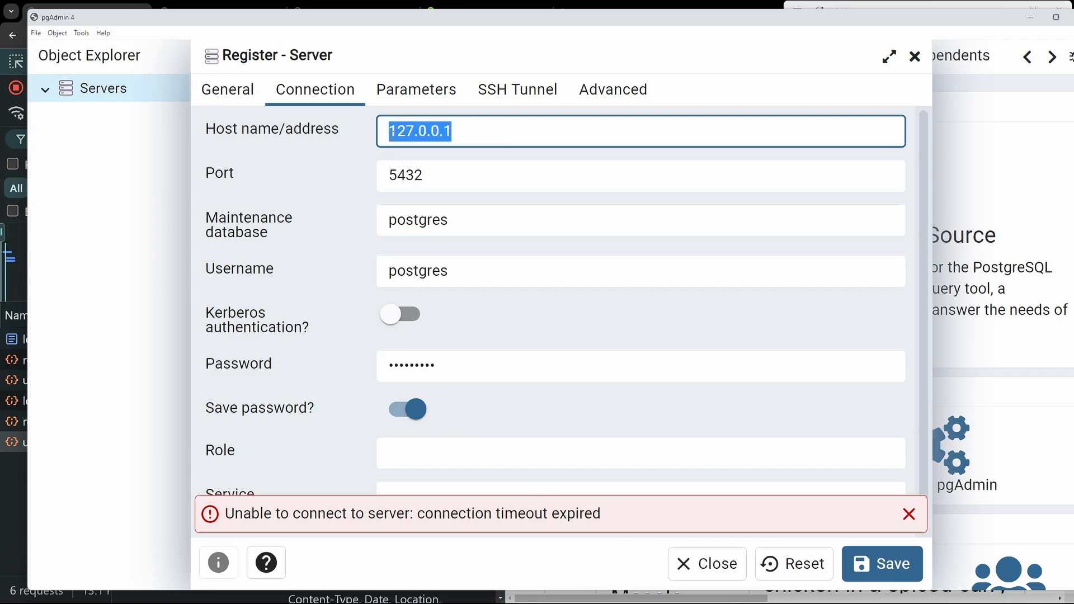
# - Save the Local_RecipeDB server registration and expand Databases > postgres > Schemas in Object Explorer
pyautogui.click(440, 132)
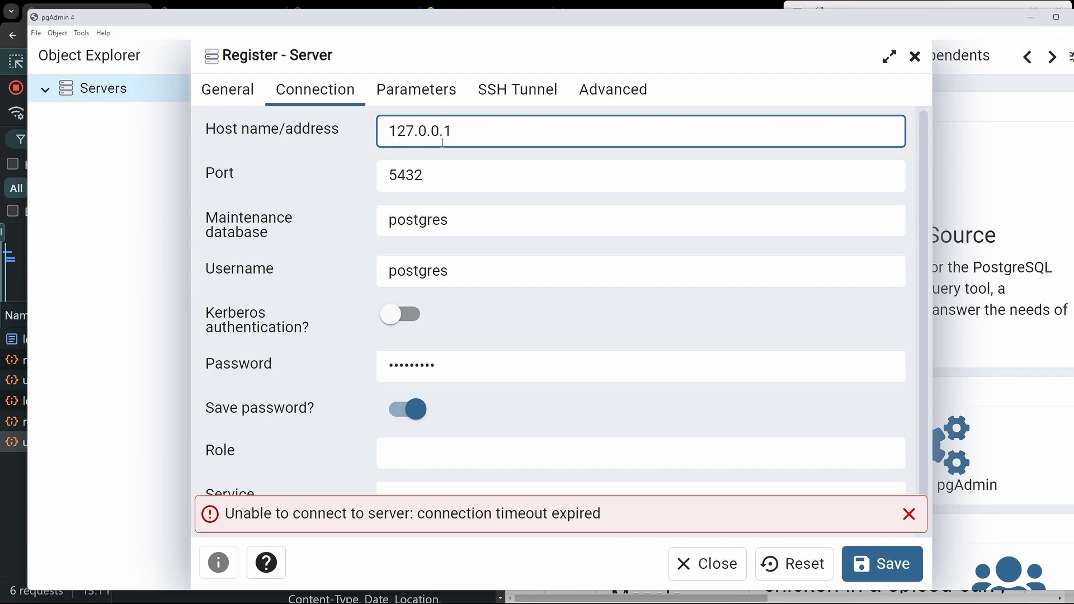
pyautogui.doubleClick(418, 271)
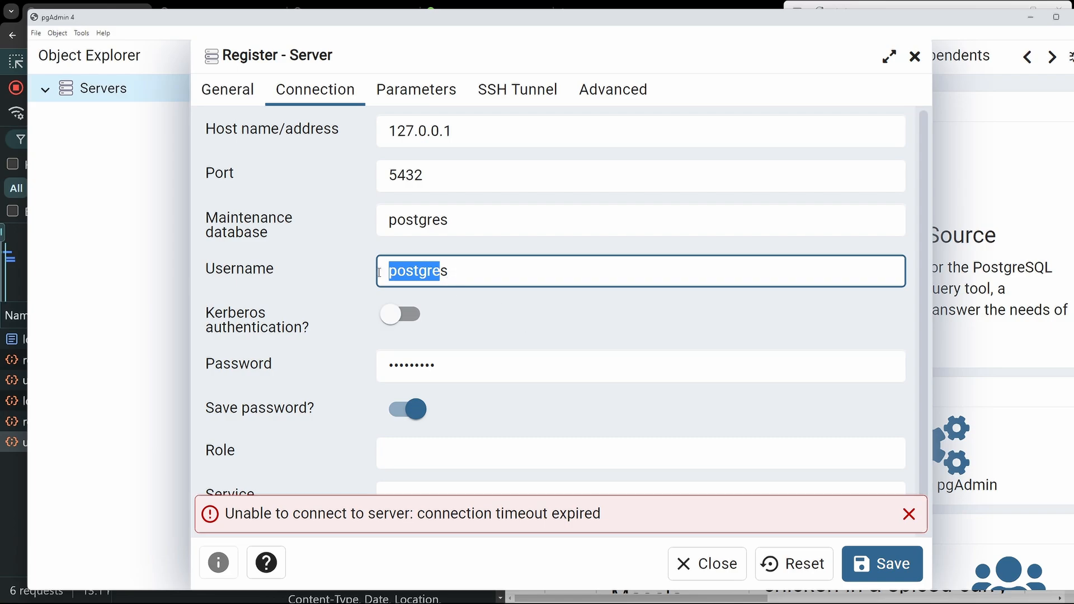
pyautogui.click(882, 564)
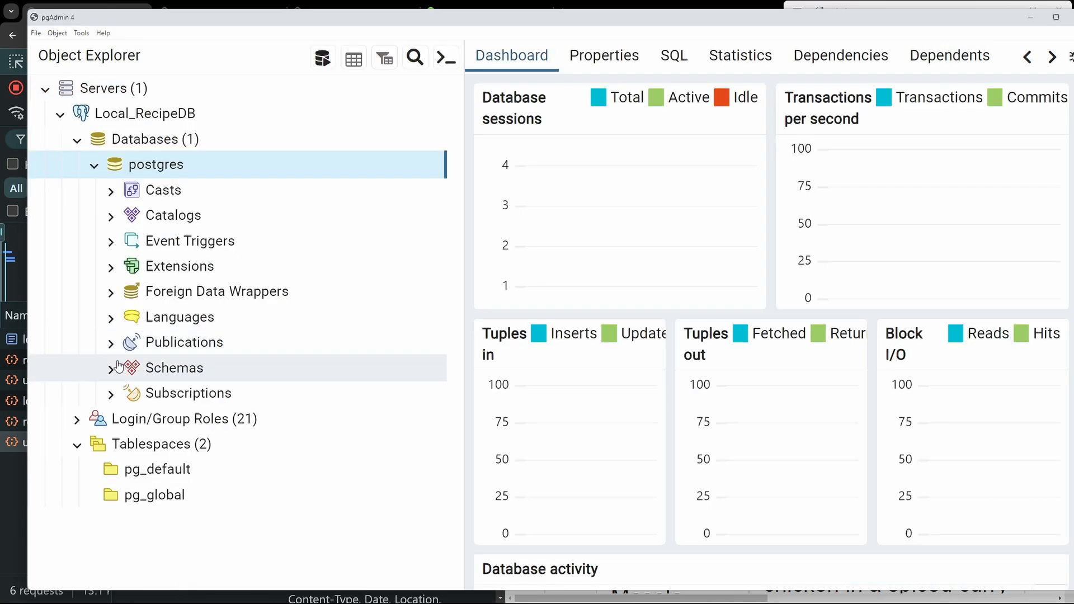
pyautogui.click(110, 367)
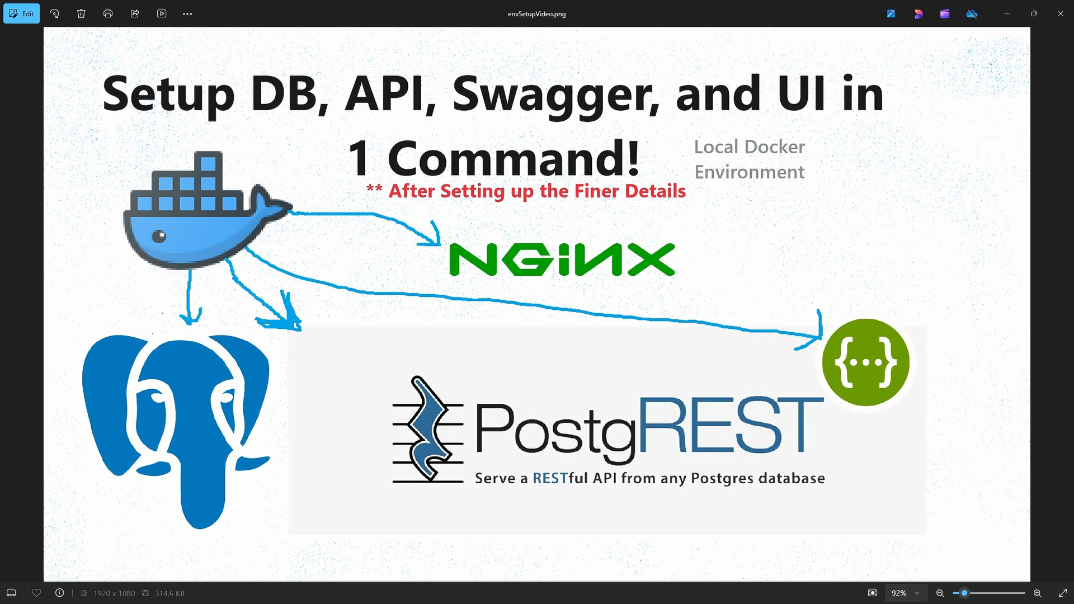
pyautogui.moveTo(670, 311)
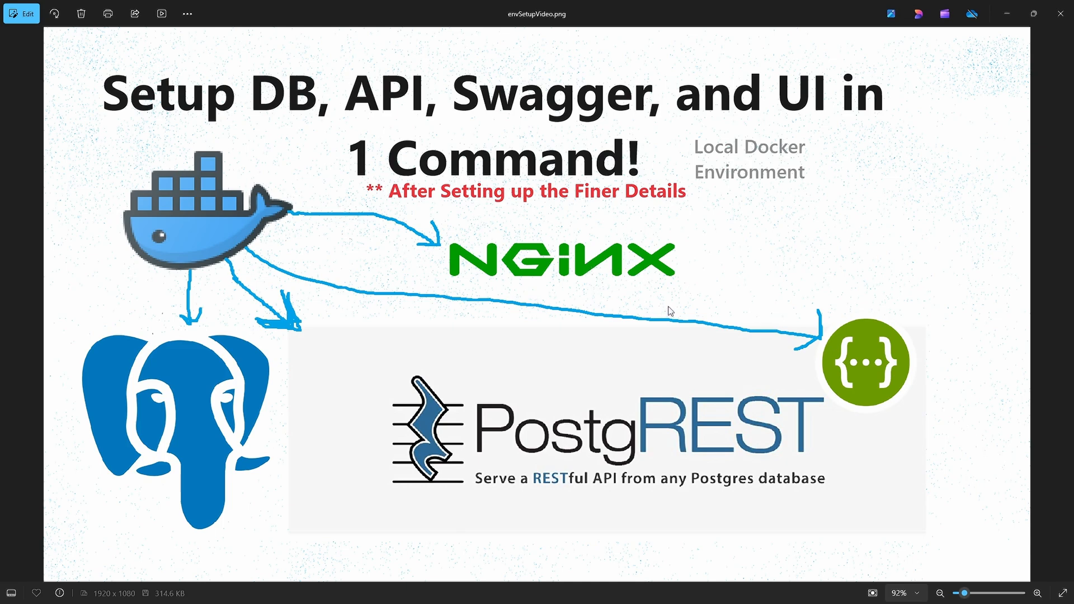
pyautogui.moveTo(414, 295)
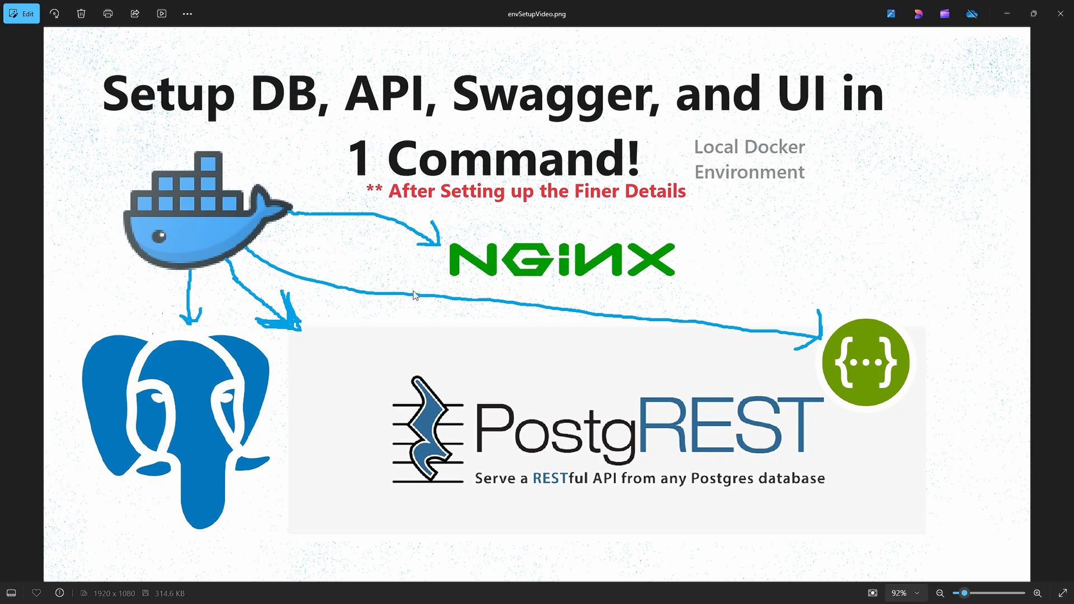
pyautogui.moveTo(199, 523)
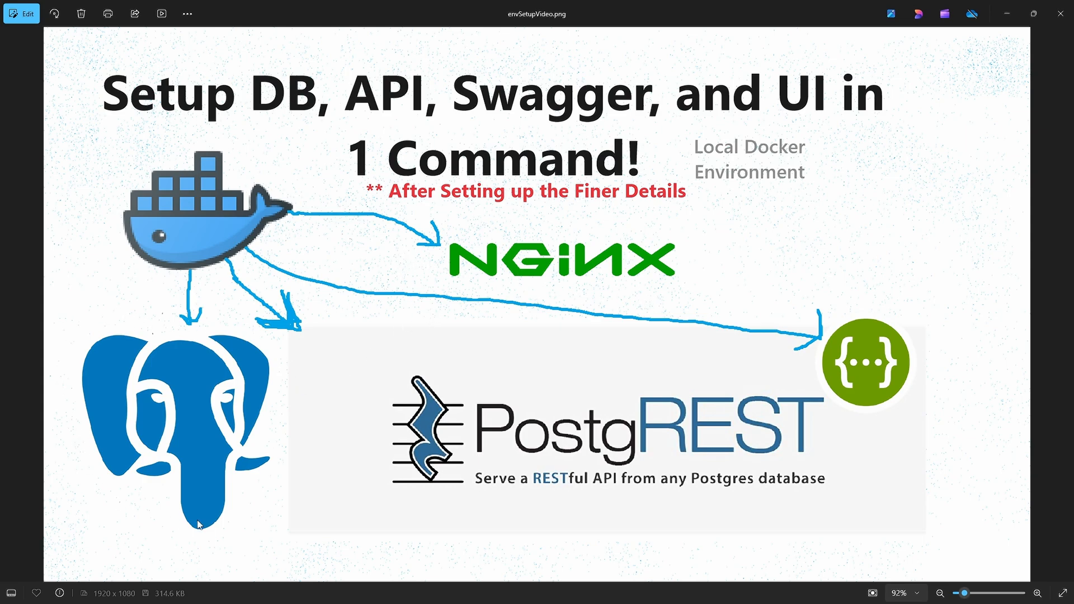
pyautogui.moveTo(203, 233)
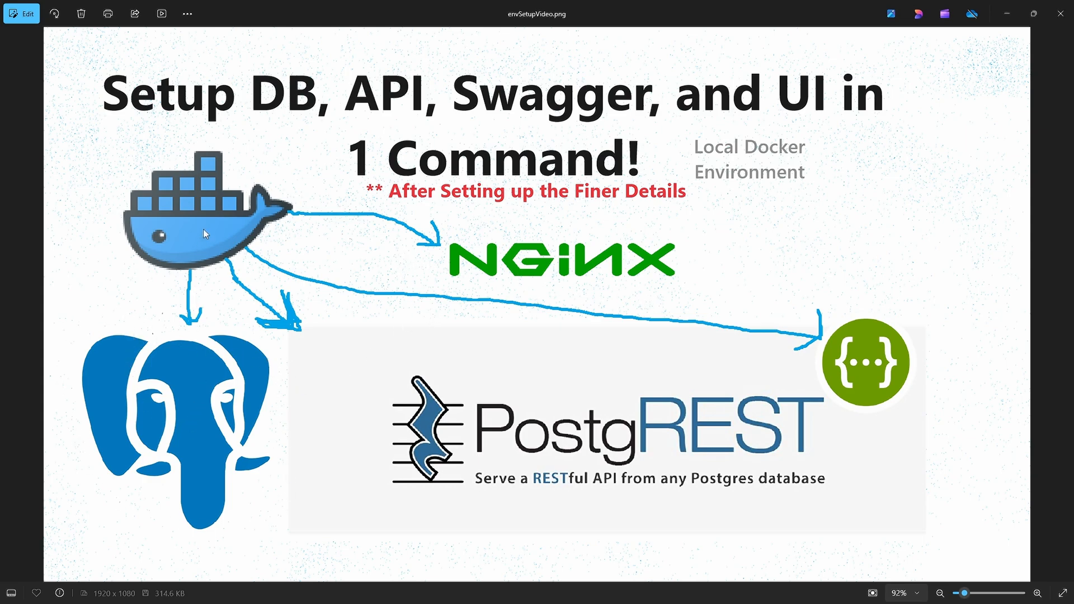
pyautogui.moveTo(225, 491)
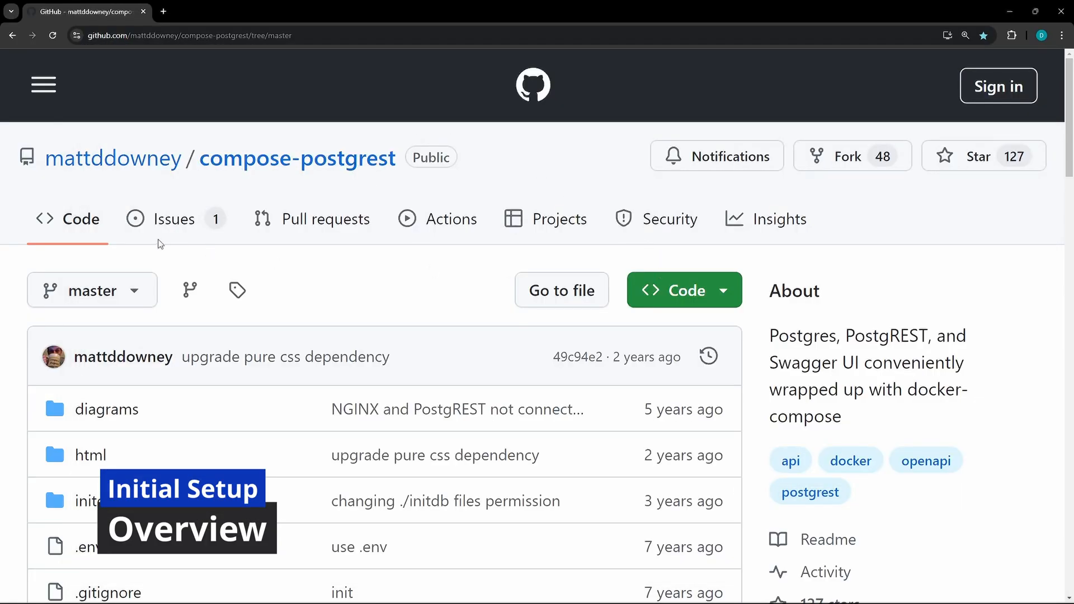
# - Scroll the compose-postgrest README down to its Architecture diagram of the four containers
pyautogui.scroll(-3)
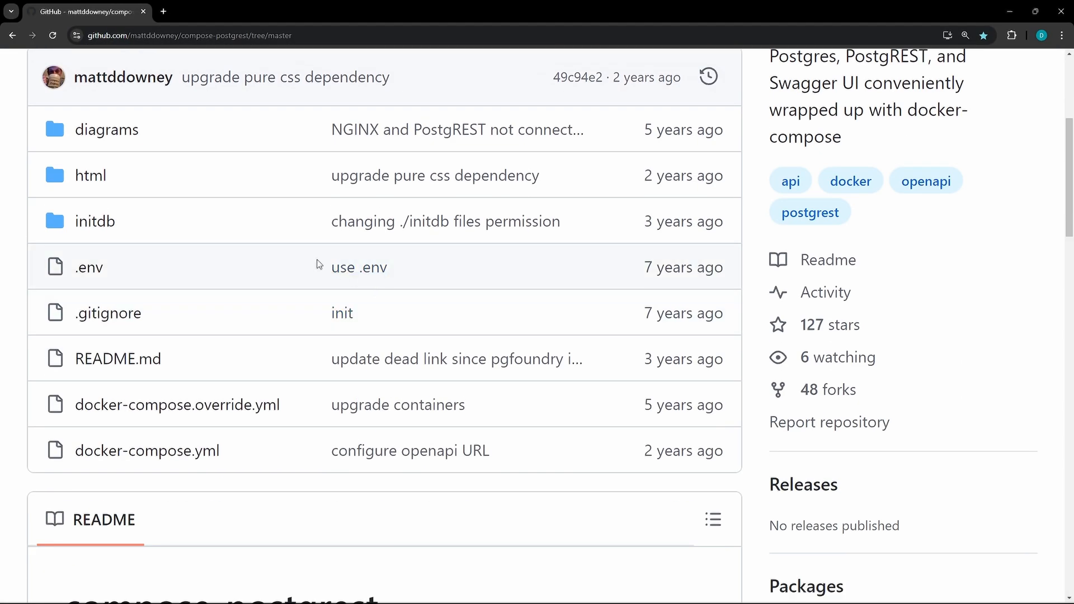
pyautogui.scroll(-3)
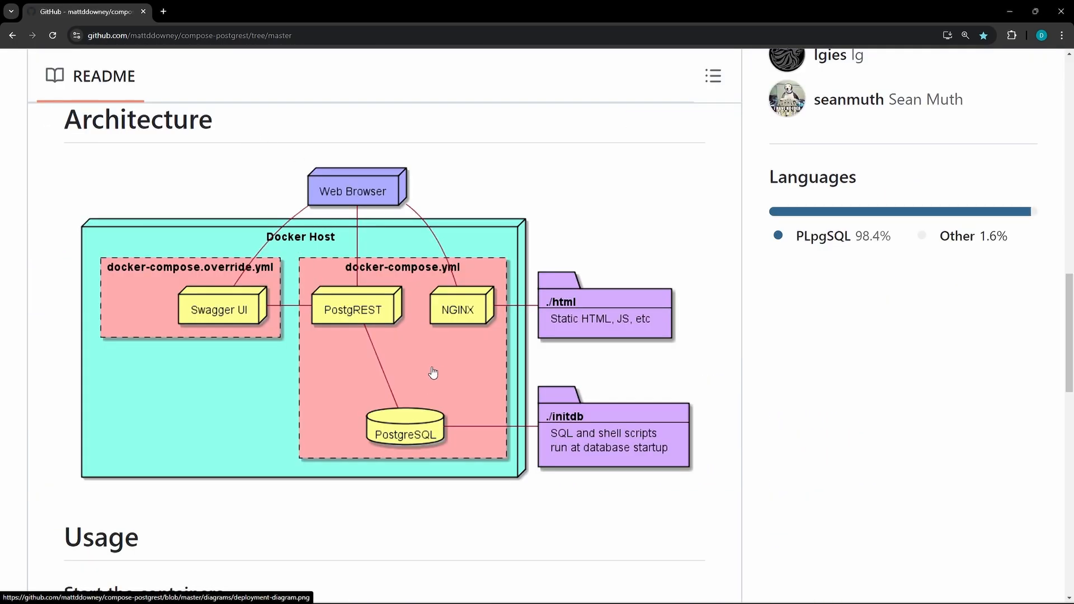
pyautogui.moveTo(350, 414)
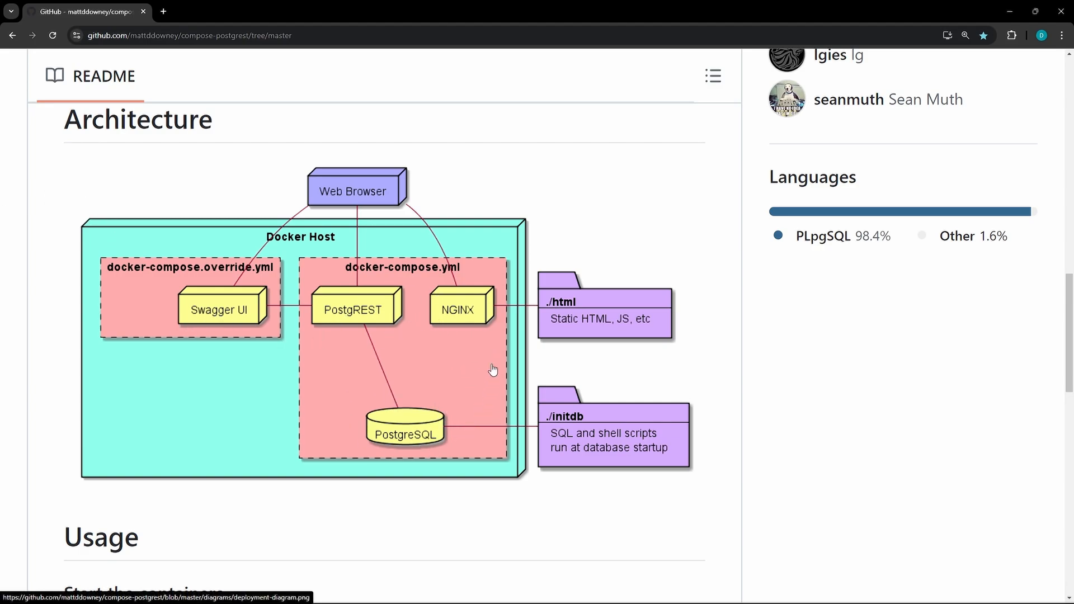
pyautogui.moveTo(212, 358)
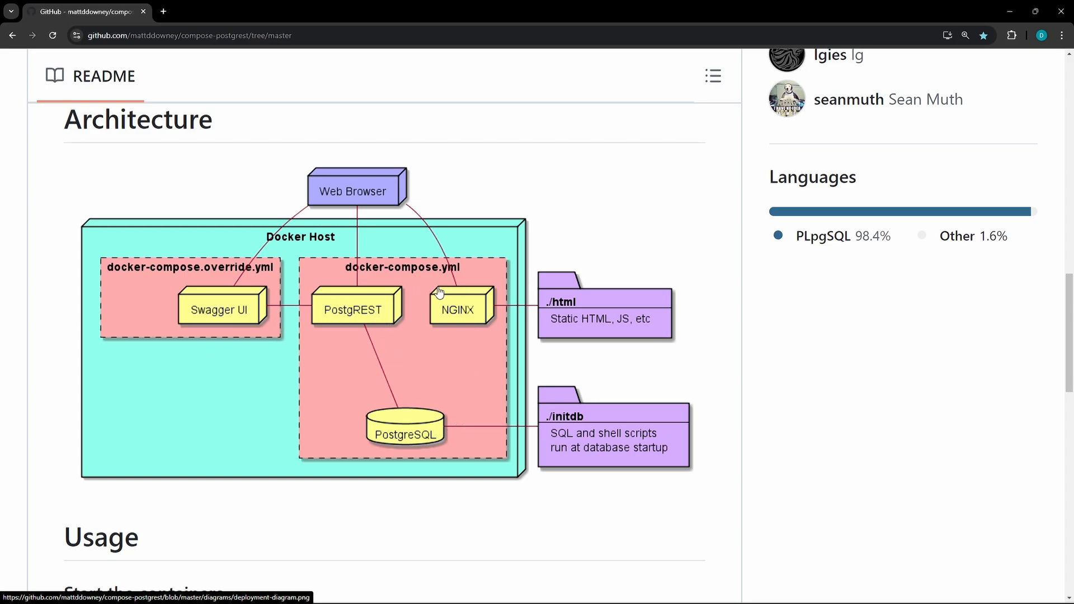
pyautogui.moveTo(338, 358)
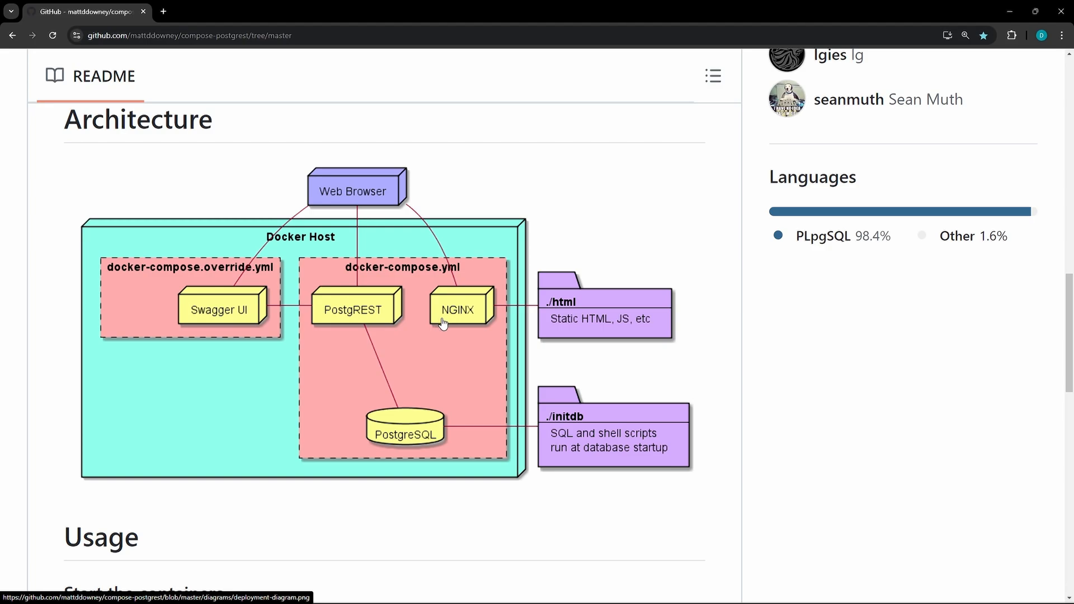
pyautogui.moveTo(247, 281)
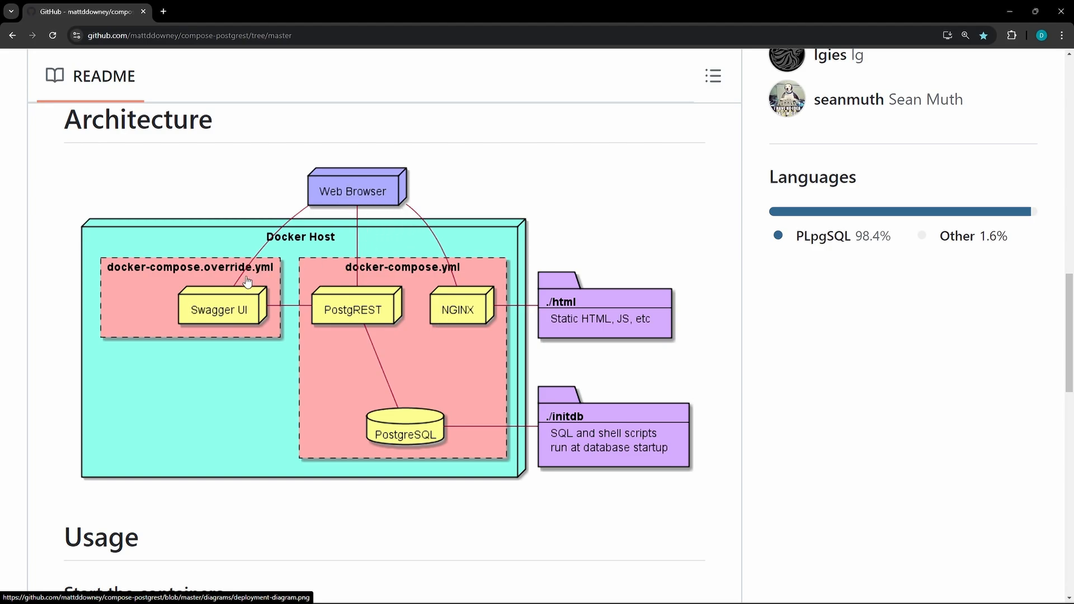
pyautogui.moveTo(377, 322)
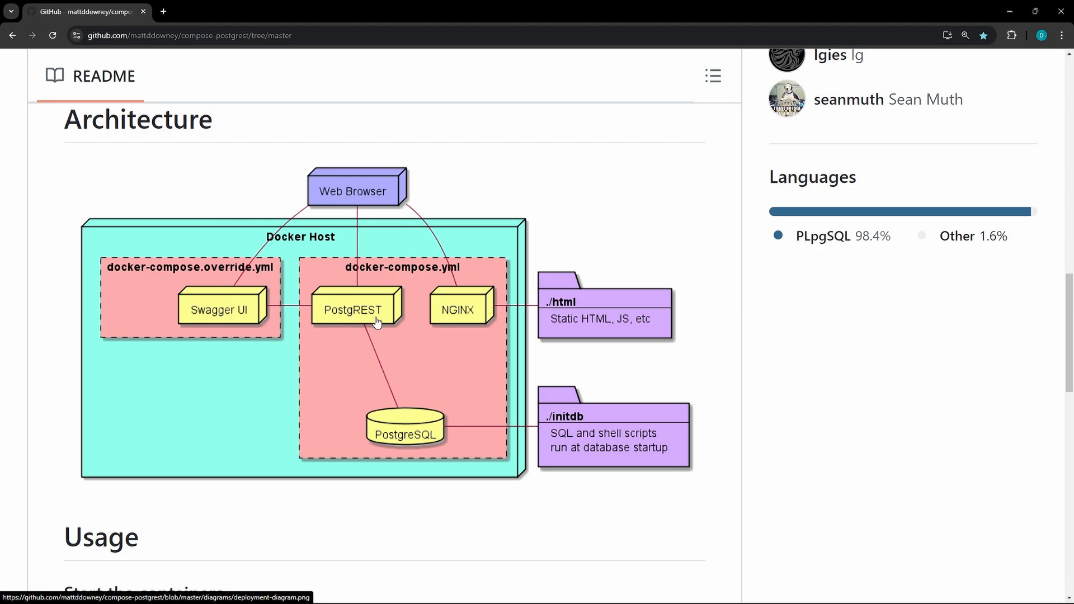
pyautogui.moveTo(467, 321)
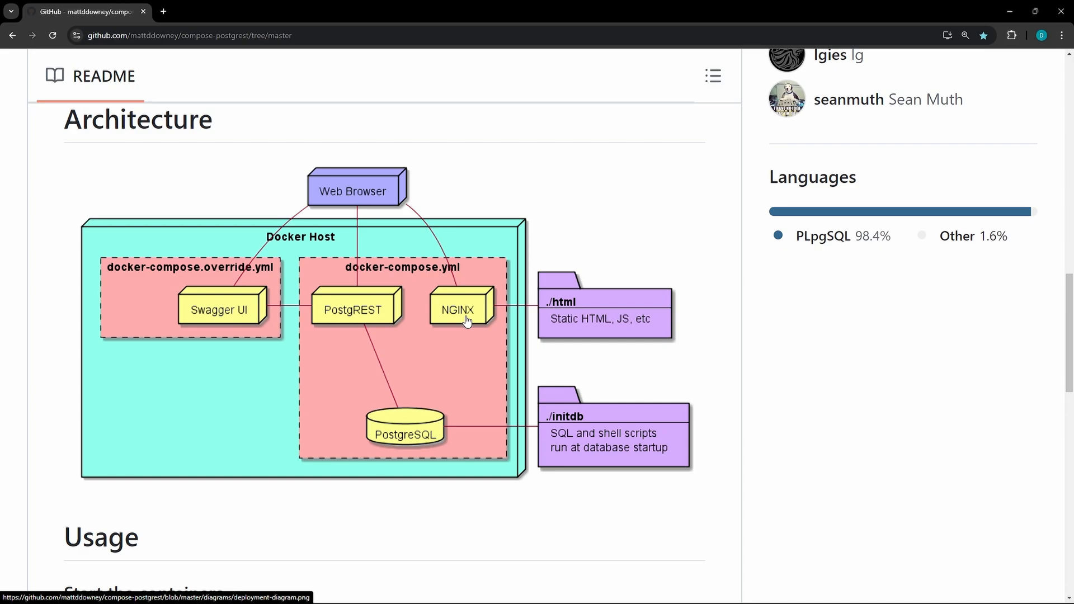
pyautogui.moveTo(574, 336)
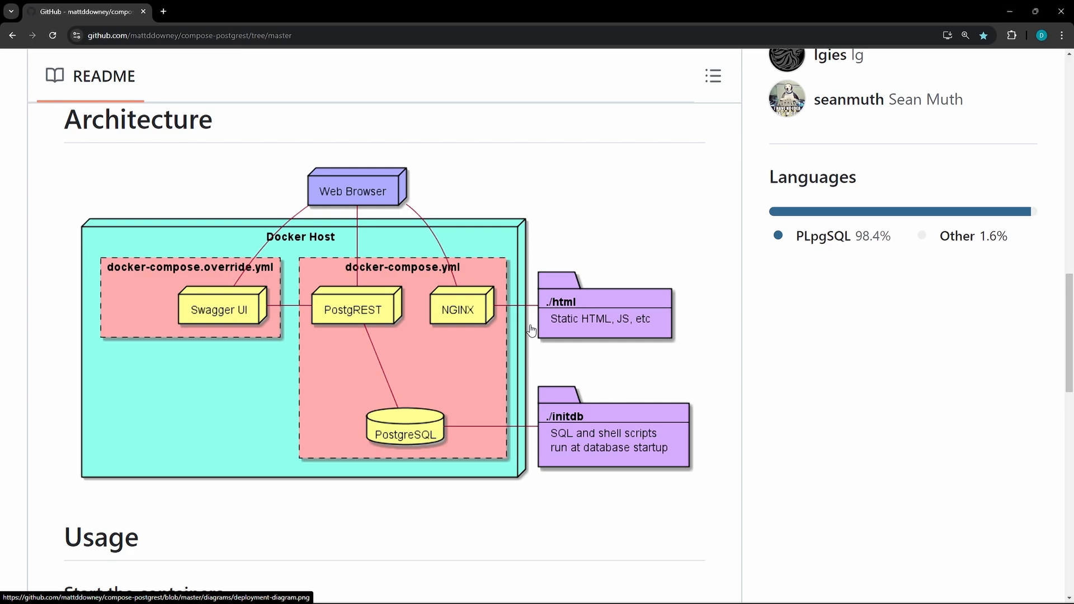
pyautogui.moveTo(627, 432)
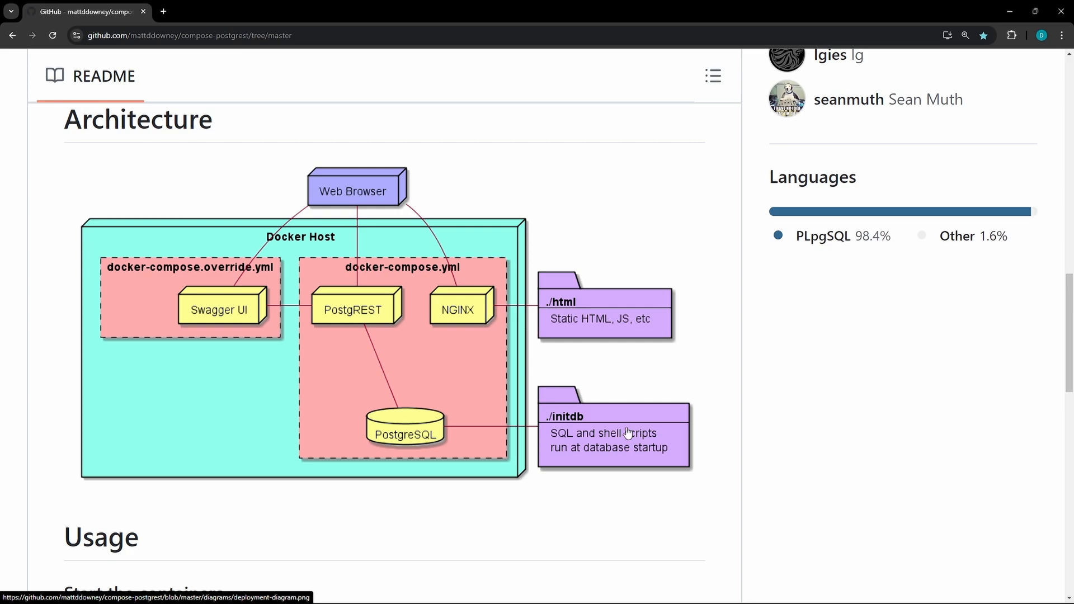
pyautogui.moveTo(596, 436)
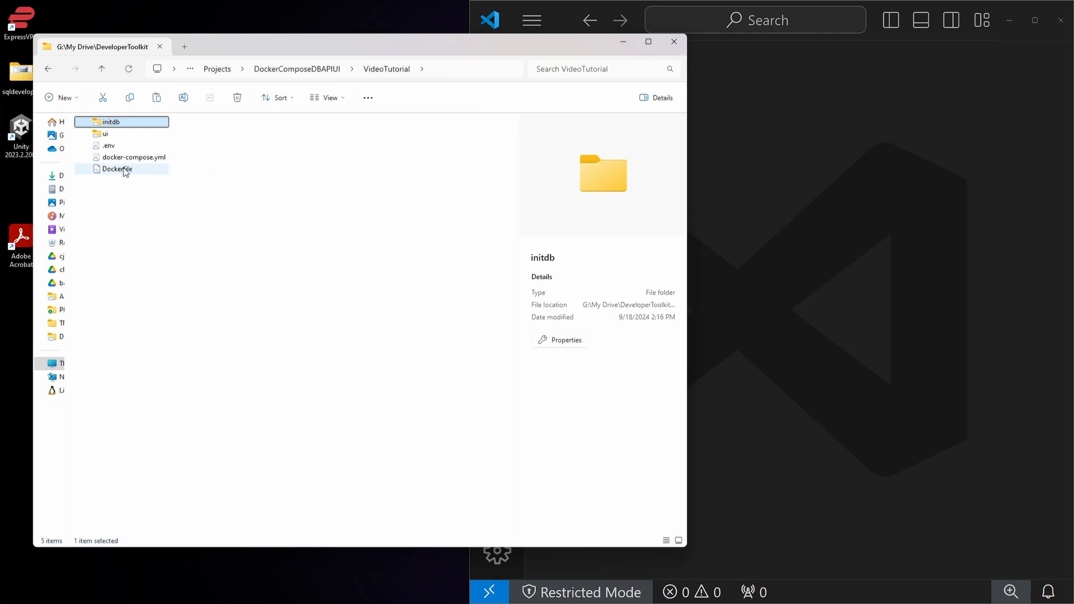
pyautogui.moveTo(118, 177)
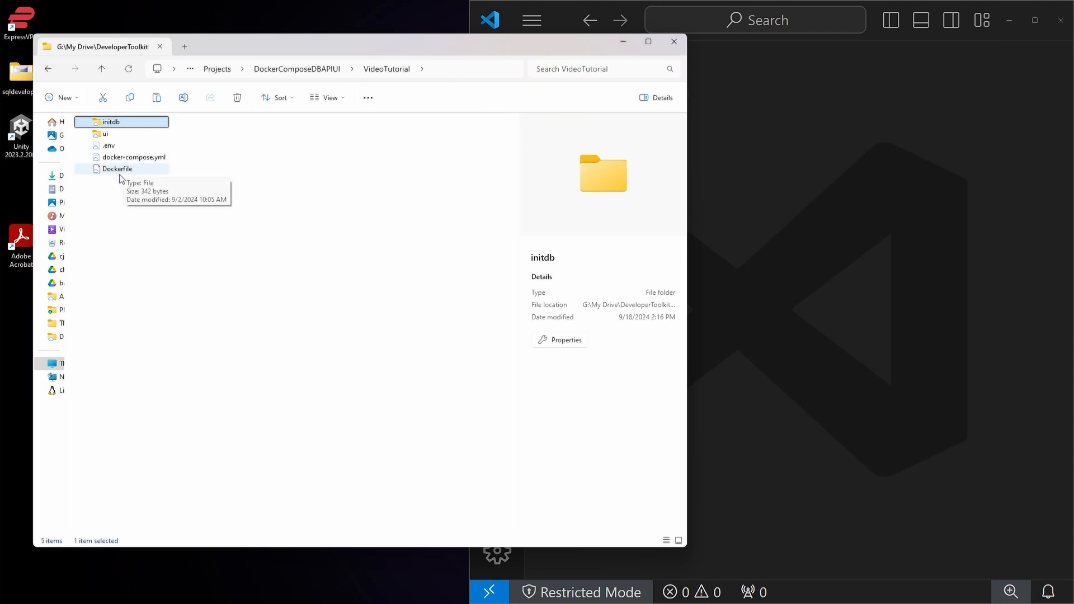
pyautogui.moveTo(133, 157)
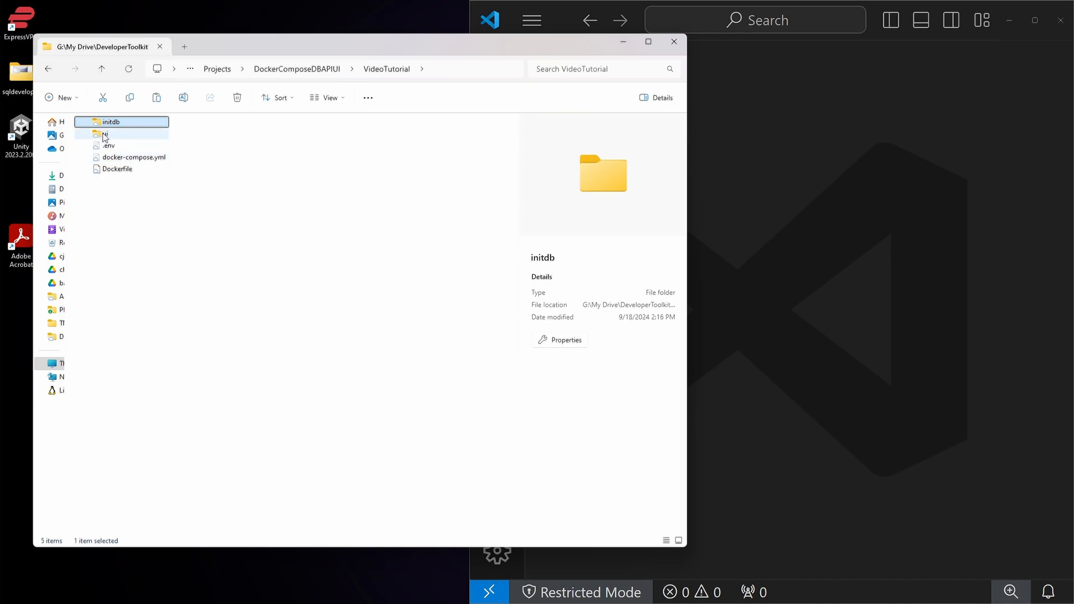
pyautogui.moveTo(103, 133)
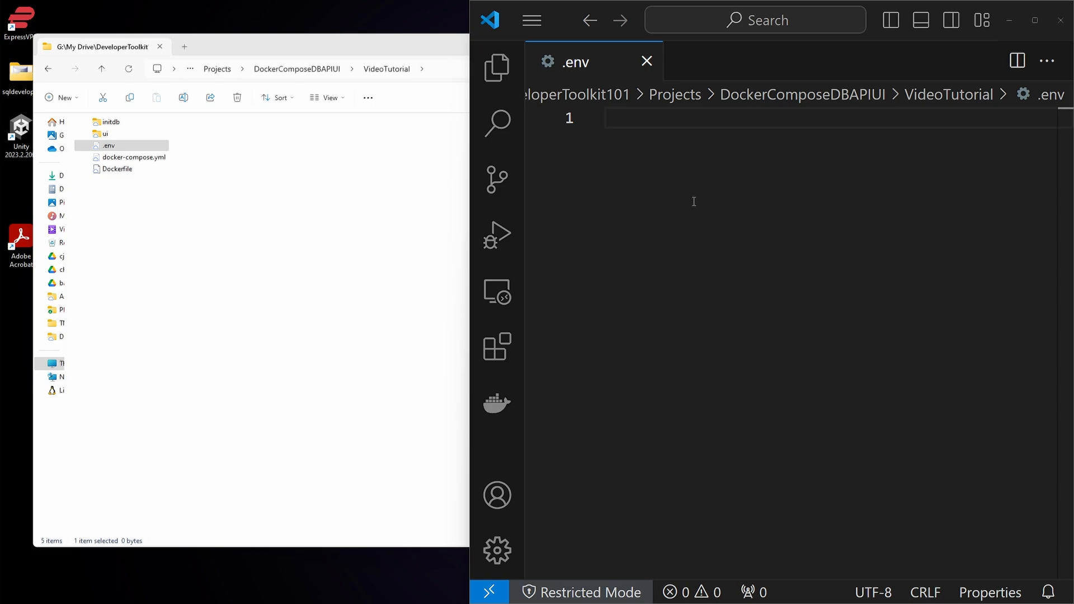
# - Define POSTGRES_USER=postgres and the password, database, DB_ANON_ROLE and DB_SCHEMA variables in .env
pyautogui.write('POSTGRES_USER=postgres')
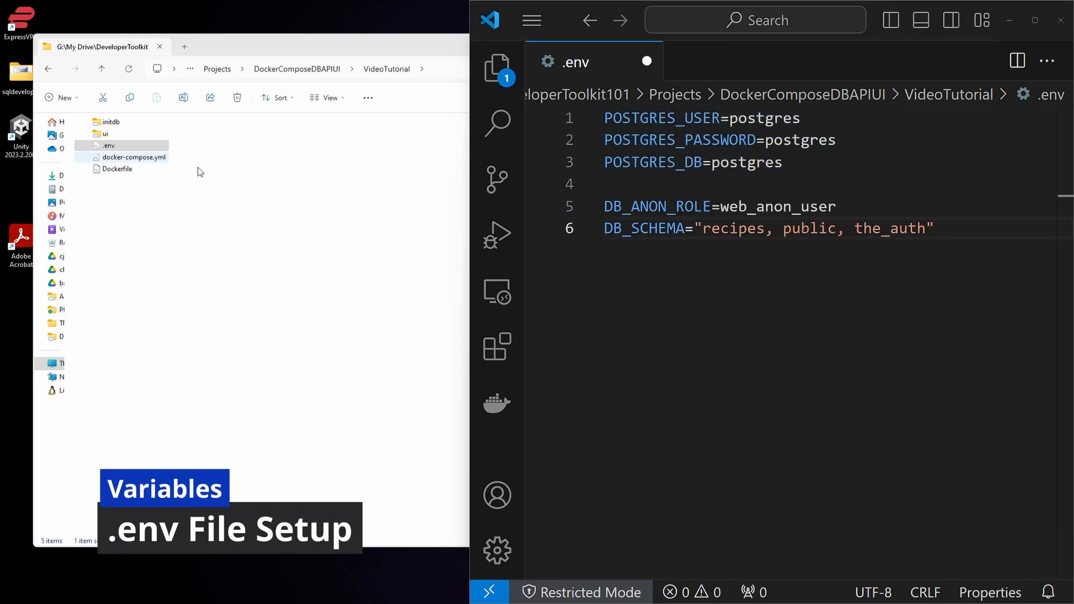
pyautogui.doubleClick(656, 206)
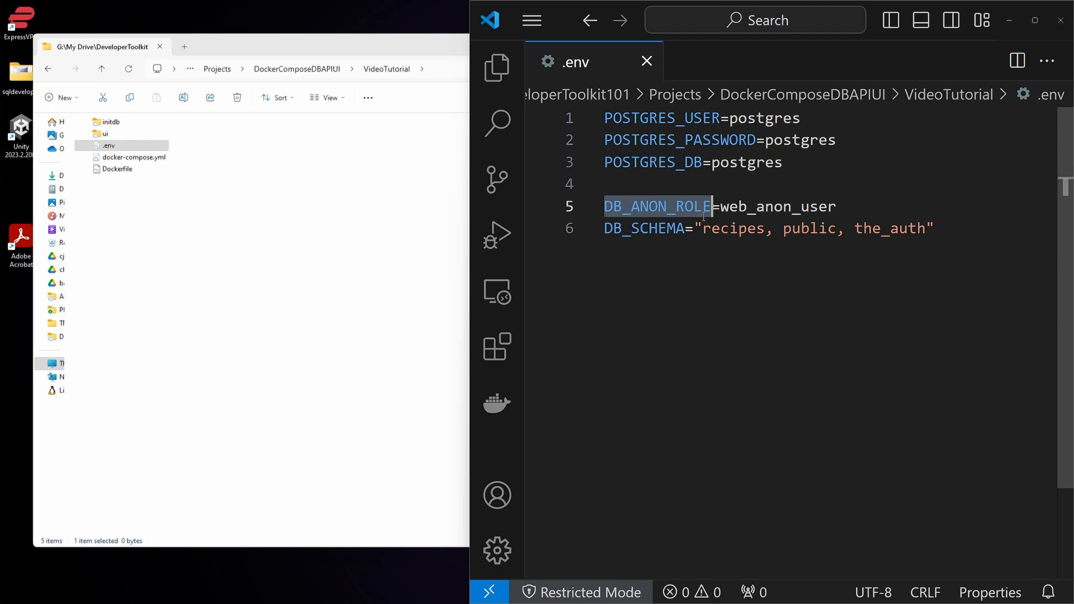
pyautogui.click(682, 228)
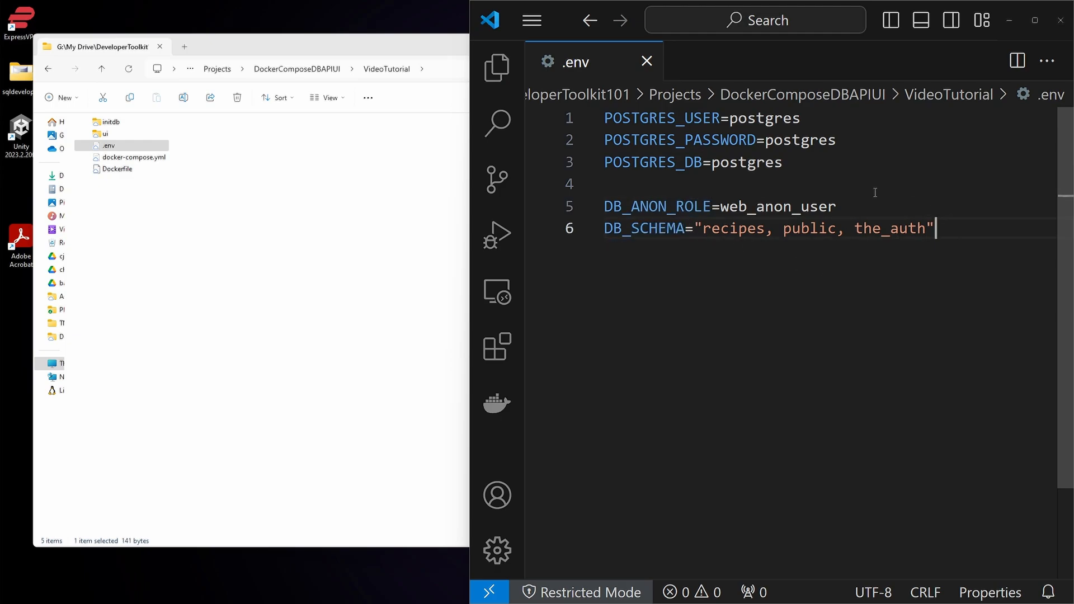
pyautogui.moveTo(759, 193)
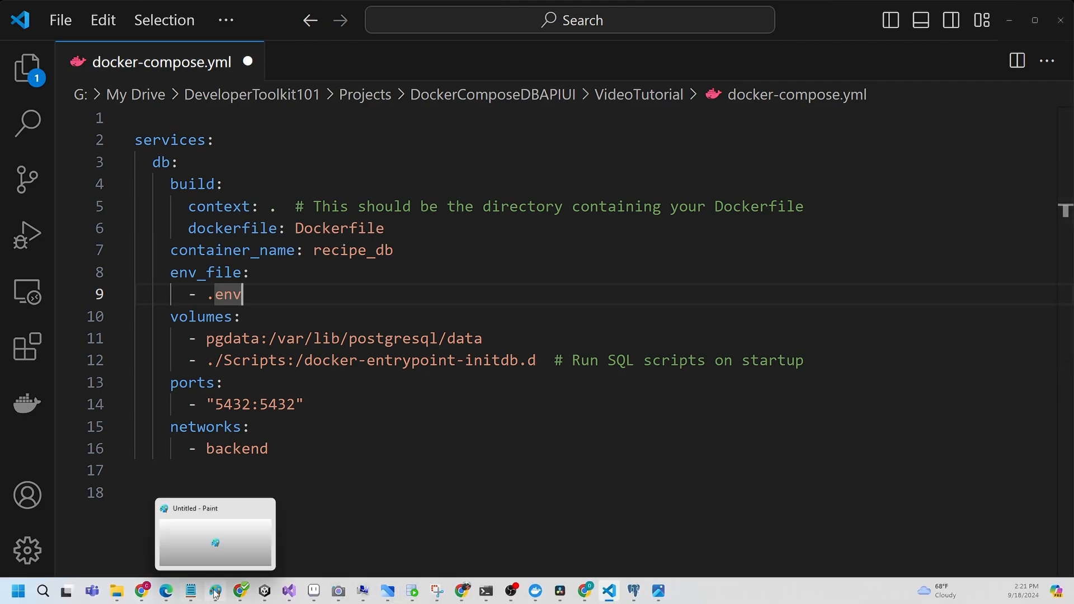
# - Change the db service volume from ./Scripts to ./initdb and review its container_name setting
pyautogui.moveTo(259, 338); pyautogui.dragTo(481, 338)
pyautogui.write('nitdb')
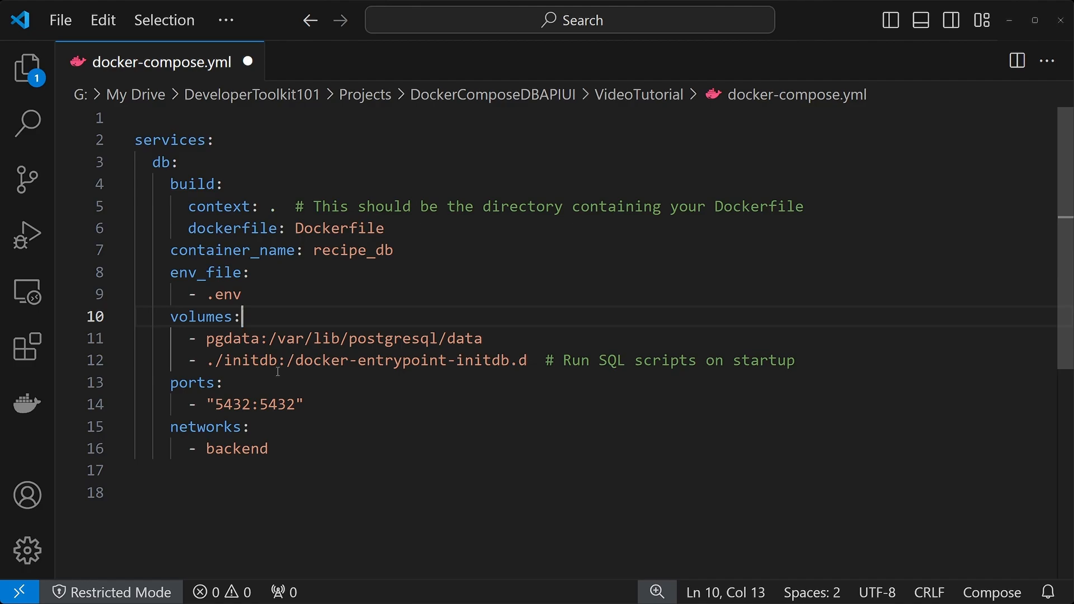
pyautogui.click(278, 359)
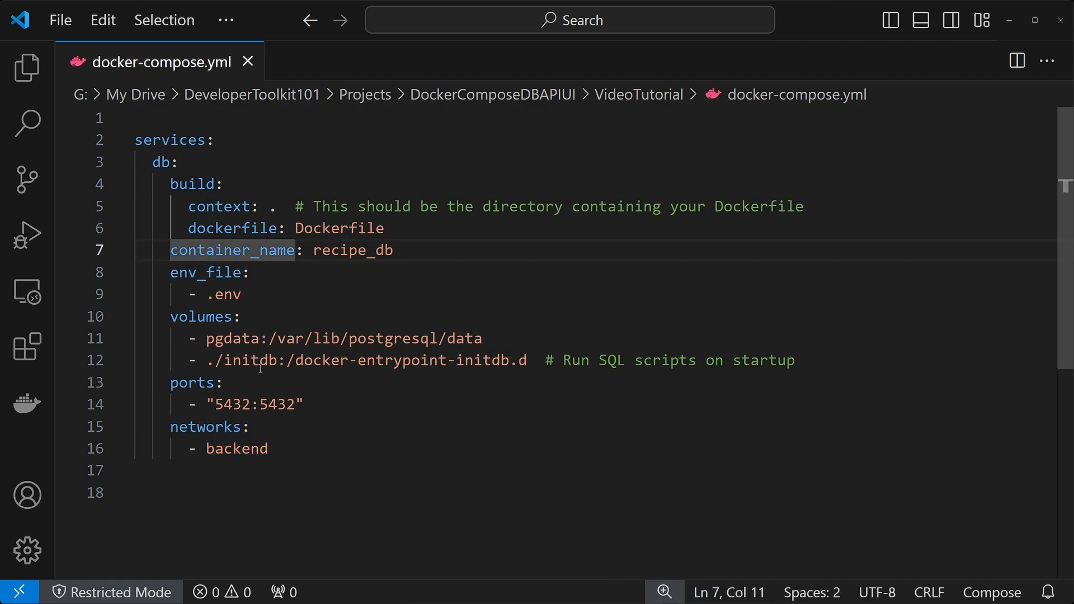
pyautogui.doubleClick(248, 360)
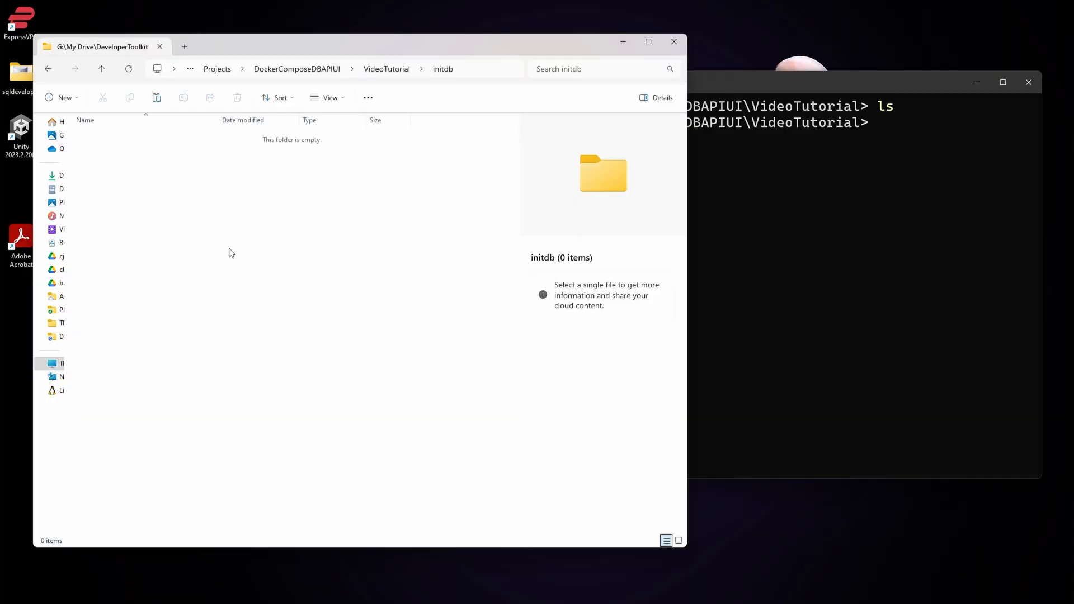
pyautogui.moveTo(286, 282)
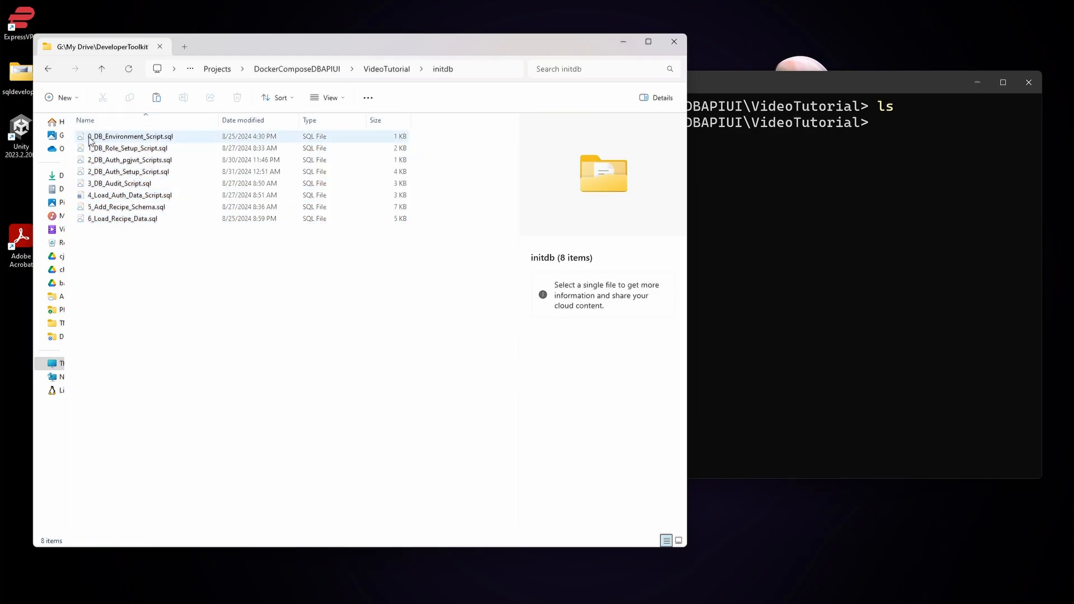
# - Select all eight numbered SQL scripts now placed in the initdb folder
pyautogui.click(123, 218)
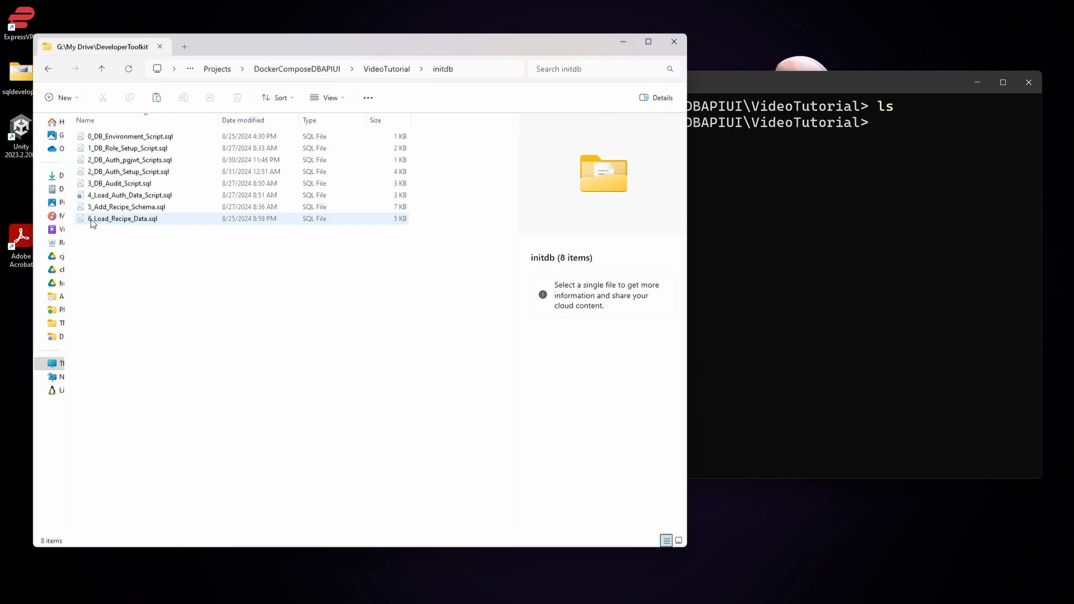
pyautogui.click(132, 135)
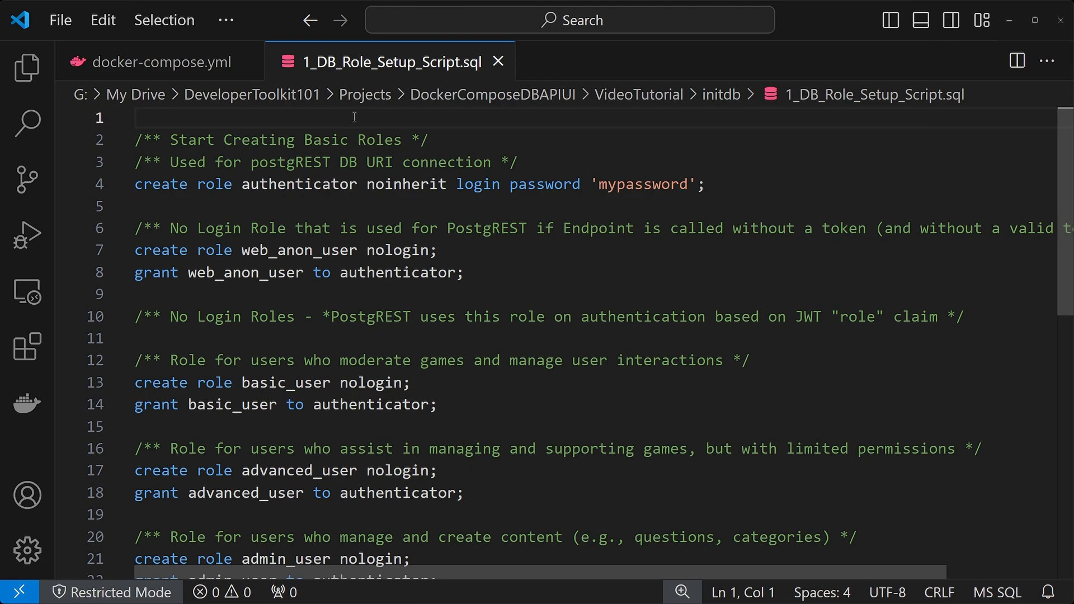
# - Review the 2_DB_Auth_Setup, 3_DB_Audit and 5_Add_Recipe_Schema scripts in turn
pyautogui.click(636, 62)
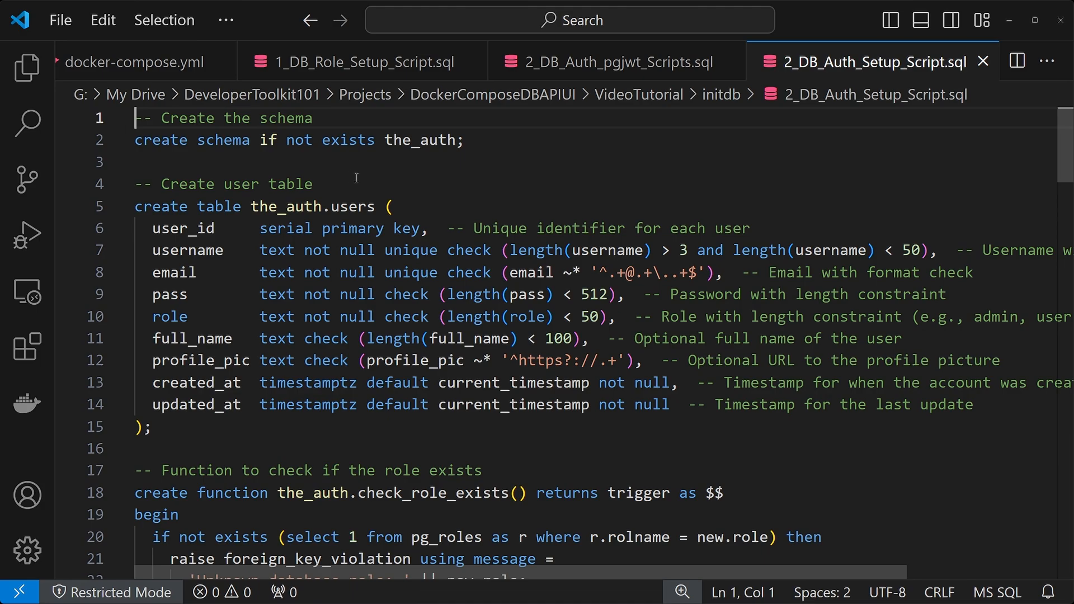
pyautogui.moveTo(447, 227)
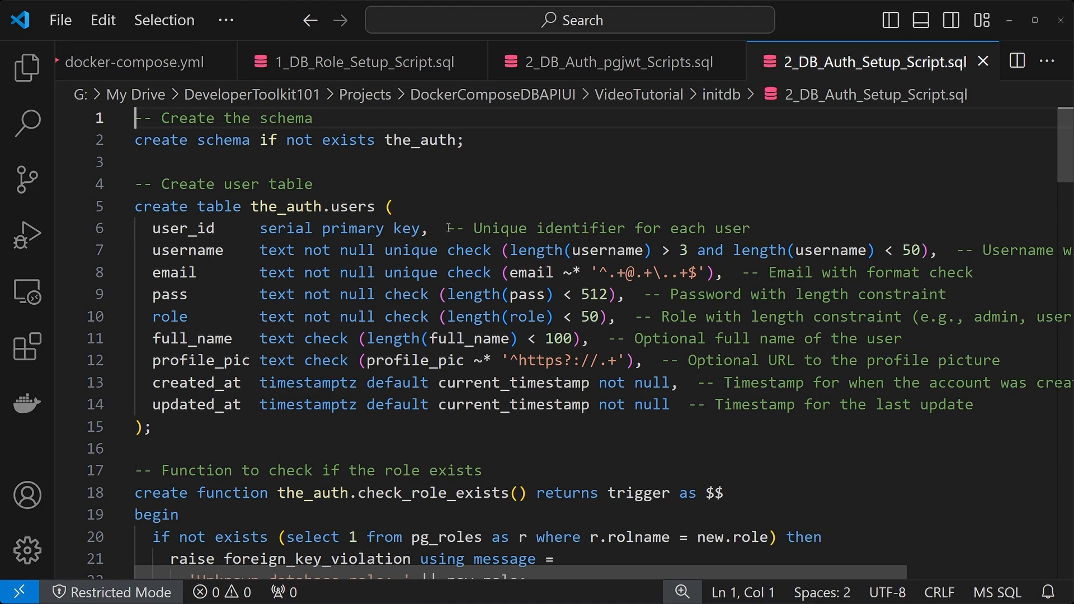
pyautogui.scroll(-3)
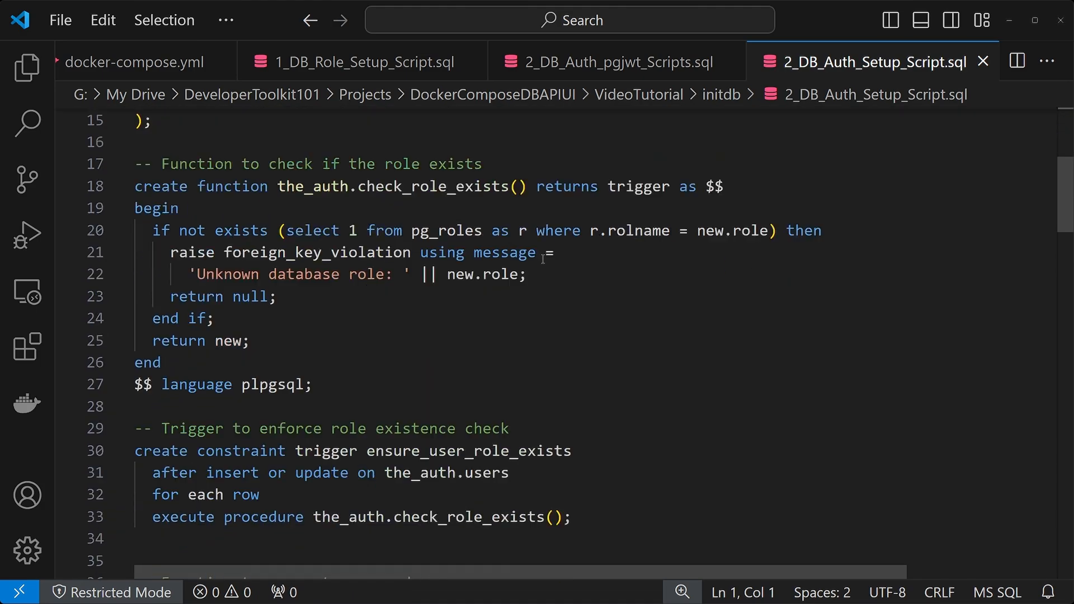
pyautogui.click(890, 61)
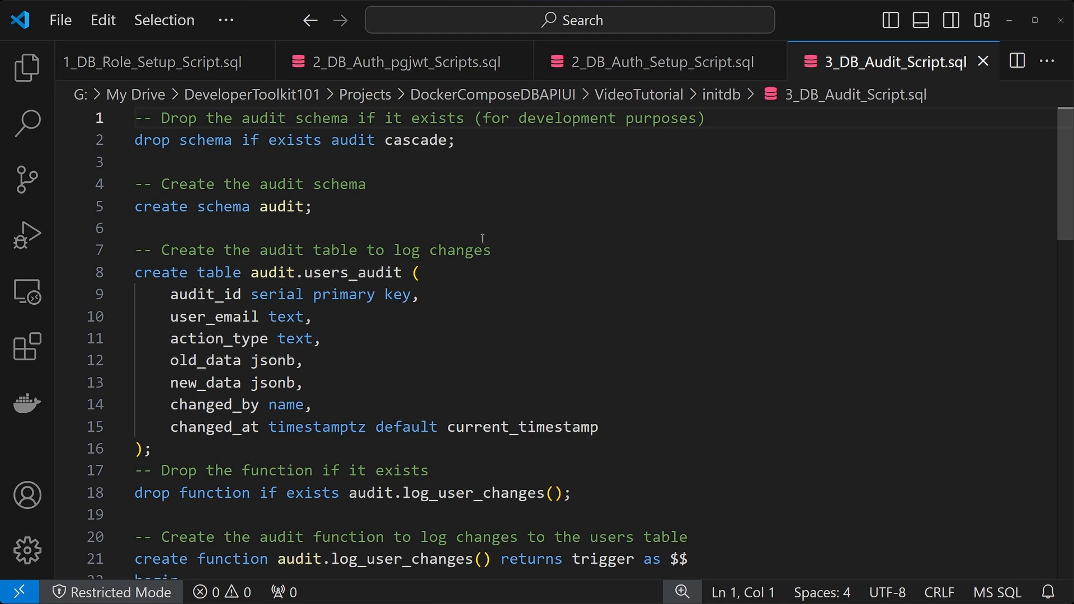
pyautogui.moveTo(608, 355)
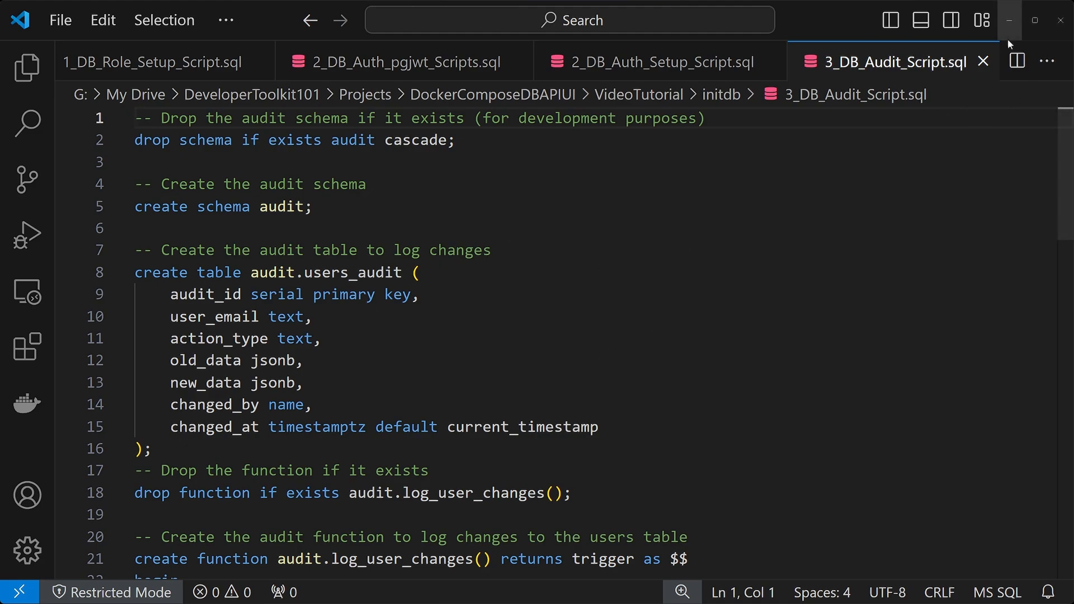
pyautogui.click(865, 62)
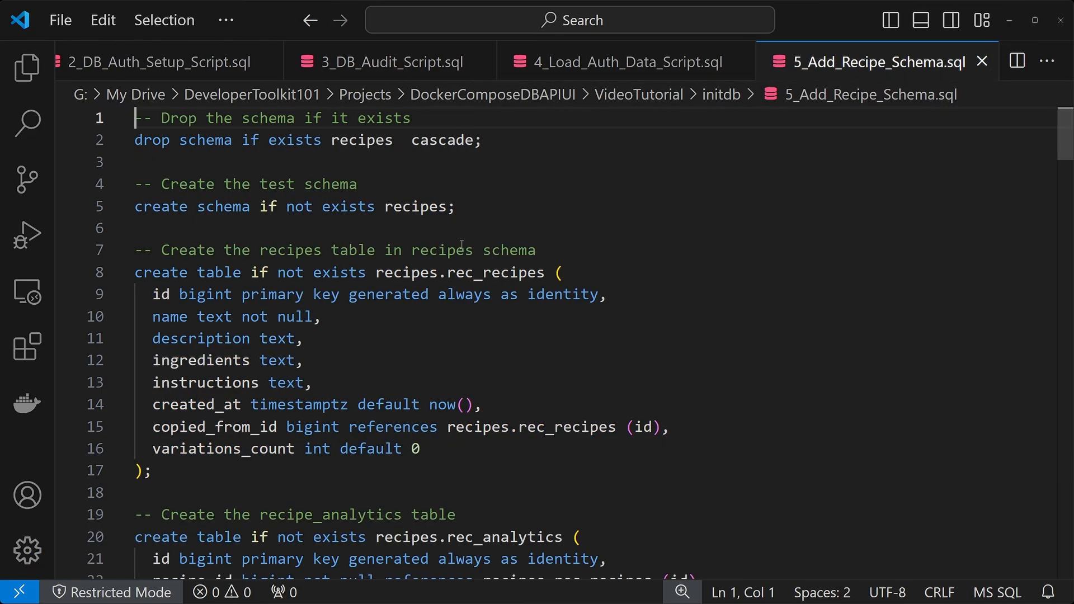
pyautogui.moveTo(577, 291)
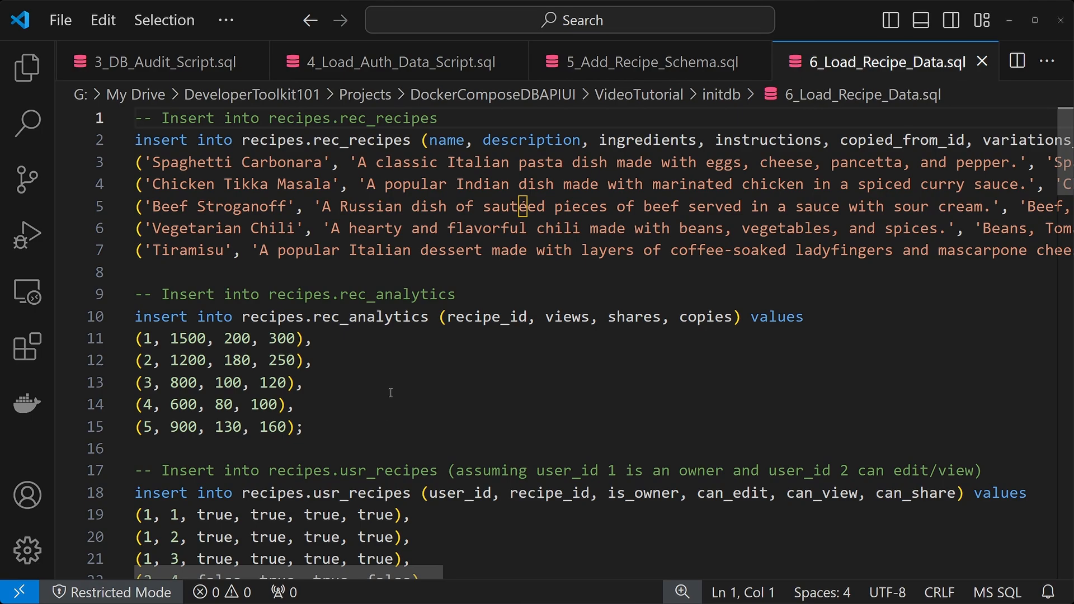
pyautogui.moveTo(389, 383)
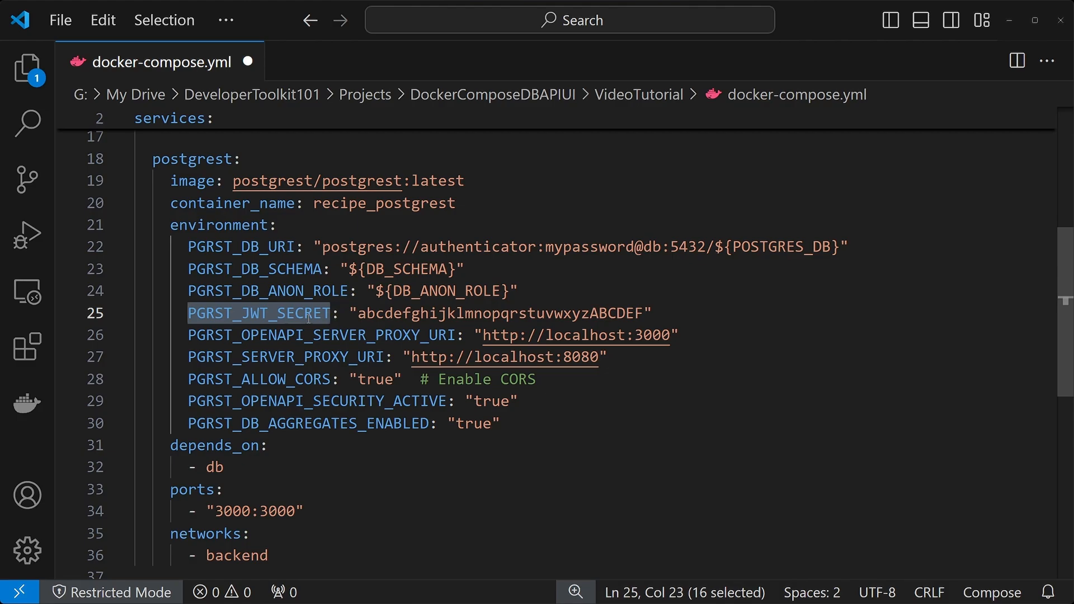
# - Highlight PGRST_JWT_SECRET, PGRST_OPENAPI_SERVER_PROXY_URI and PGRST_SERVER_PROXY_URI in the postgrest service
pyautogui.doubleClick(321, 334)
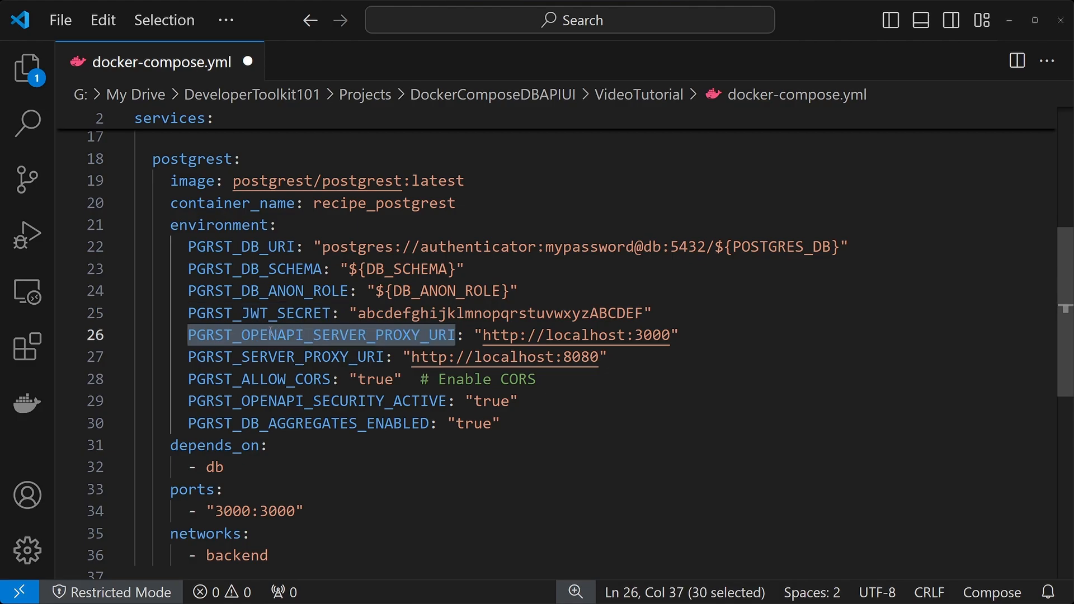
pyautogui.doubleClick(285, 357)
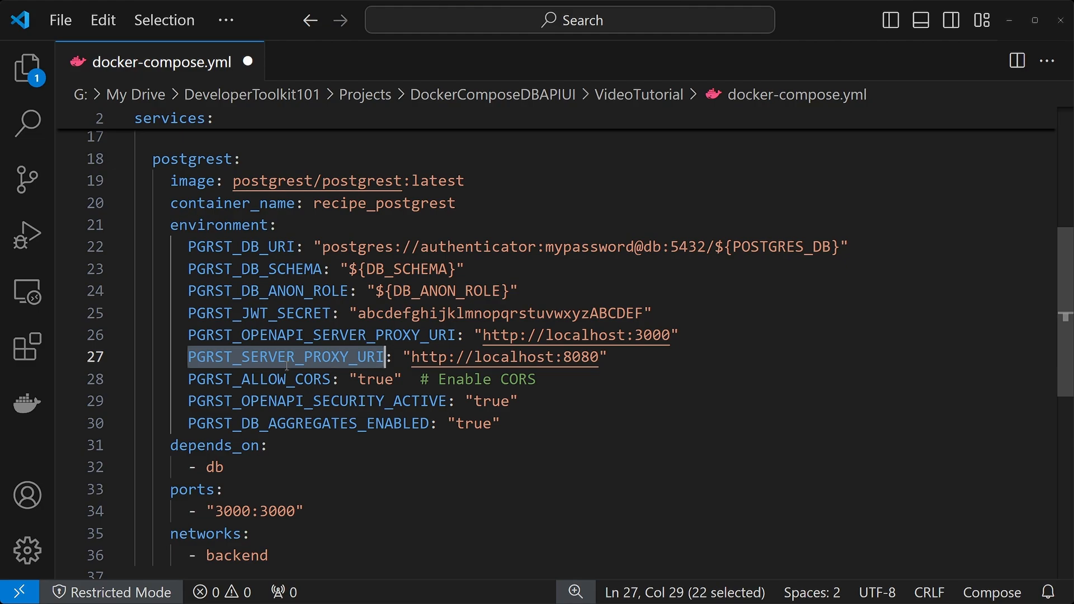
pyautogui.doubleClick(259, 379)
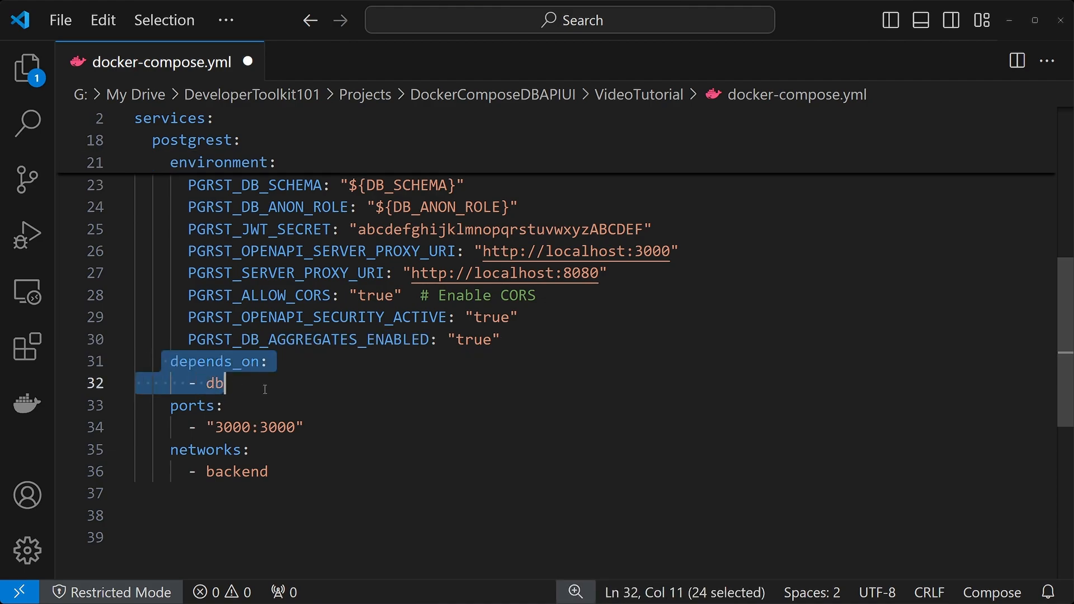
pyautogui.moveTo(279, 409)
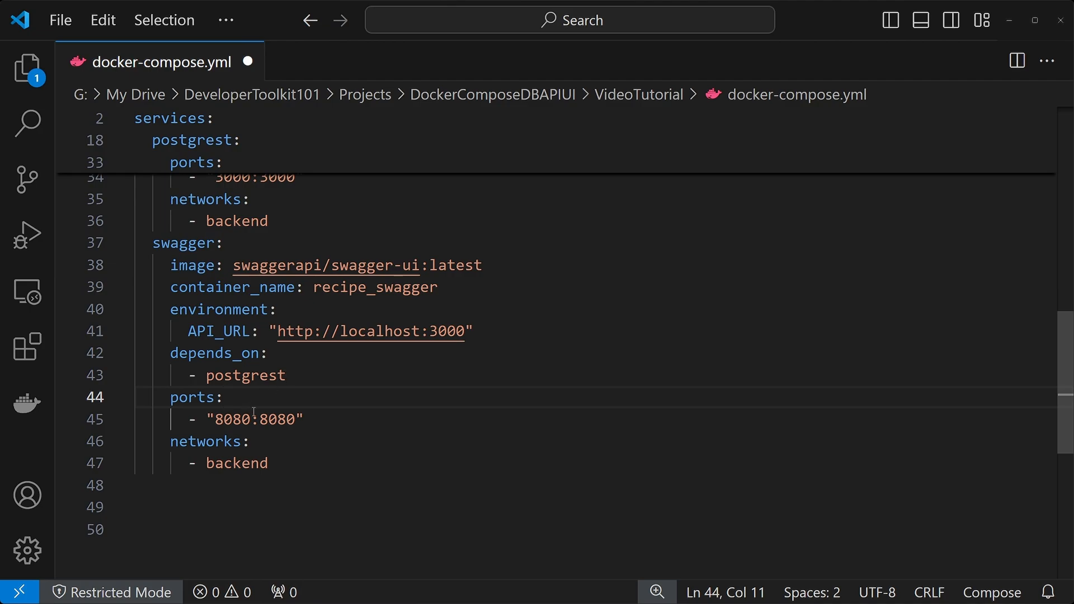
# - Point out the swagger port mapping, then change its network from backend to frontend
pyautogui.doubleClick(229, 419)
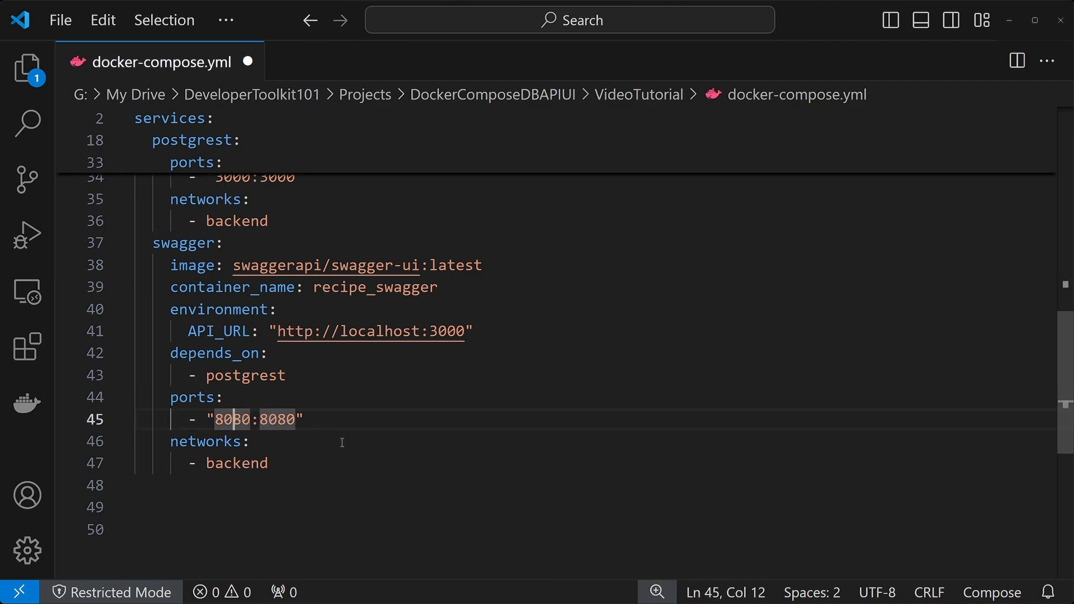
pyautogui.moveTo(145, 440); pyautogui.dragTo(267, 463)
pyautogui.write('- f')
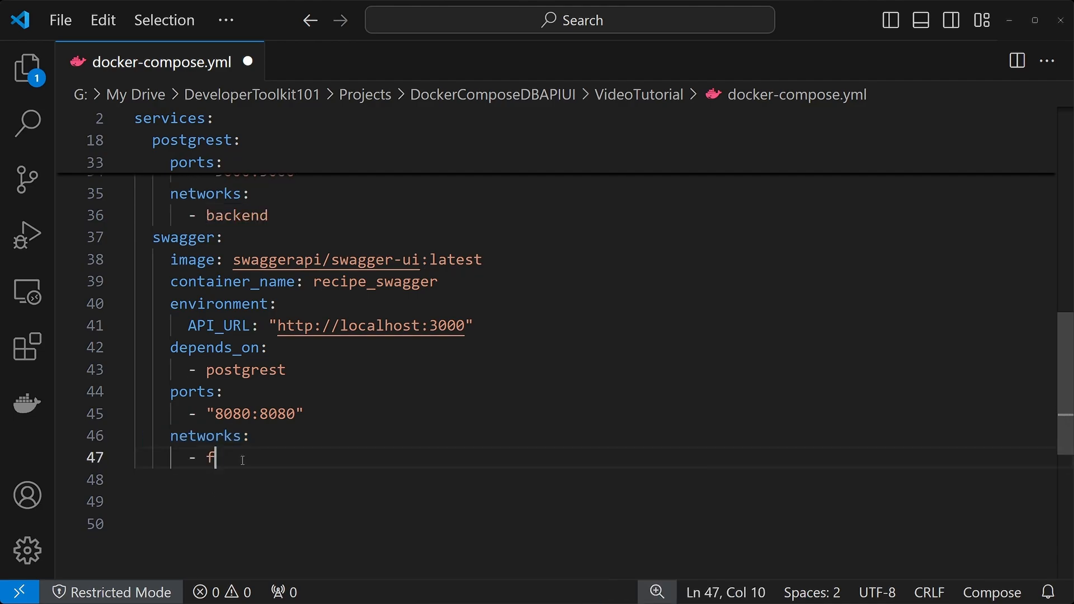
pyautogui.write('rontend')
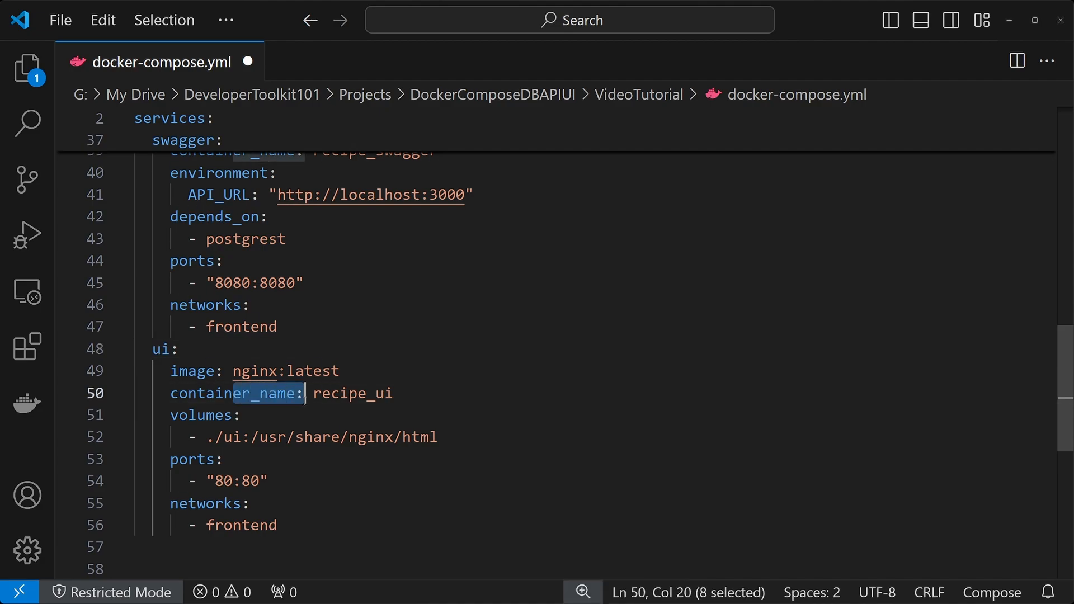
# - Review the ui service's local ui folder volume mount and container_name, then the top-level networks and pgdata volume
pyautogui.moveTo(307, 393); pyautogui.dragTo(220, 459)
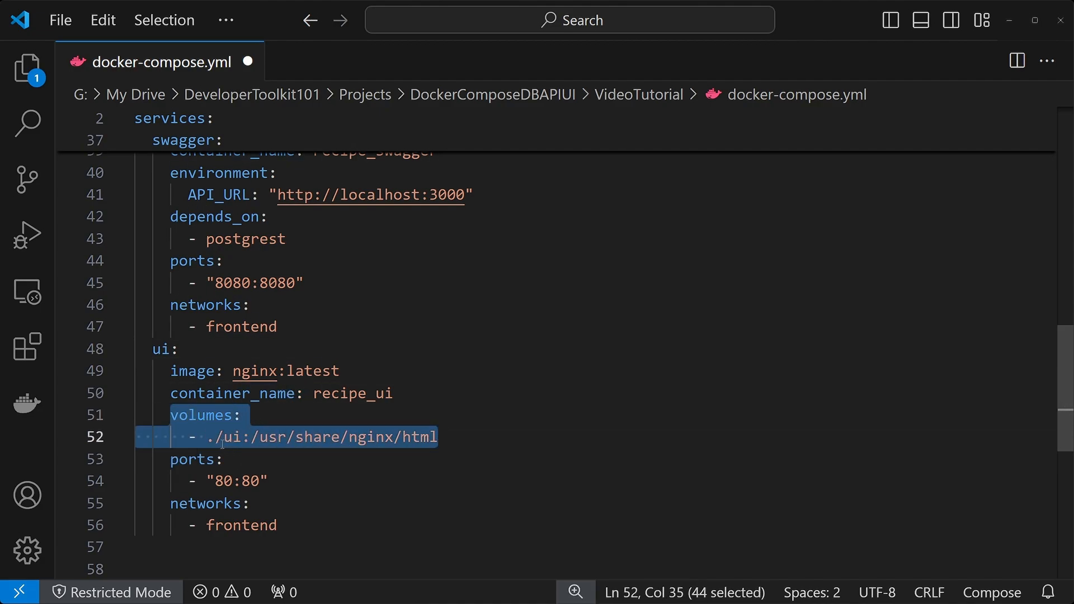
pyautogui.click(226, 437)
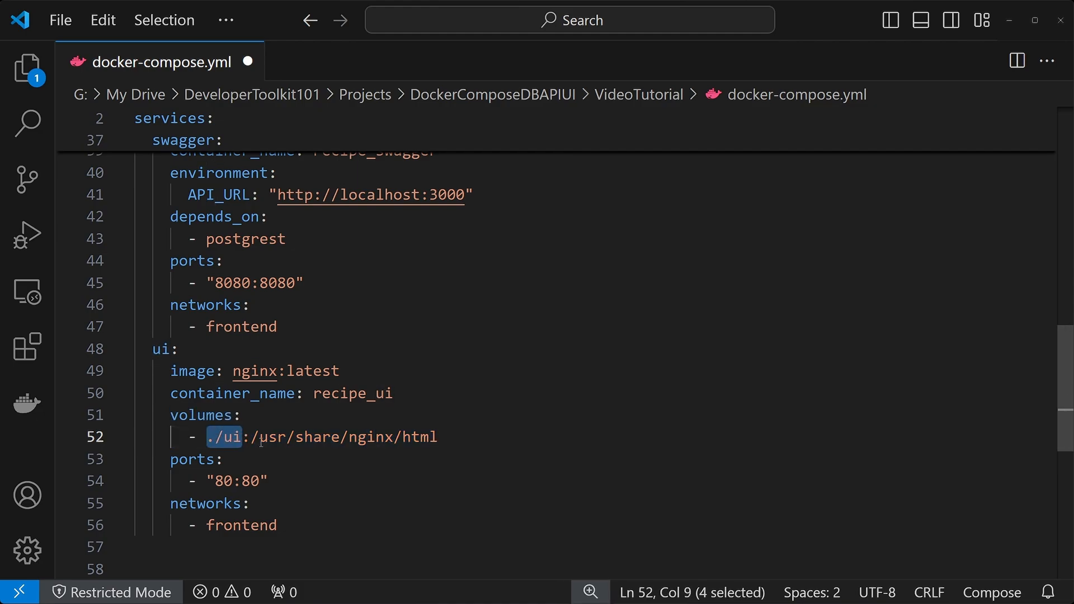
pyautogui.doubleClick(270, 437)
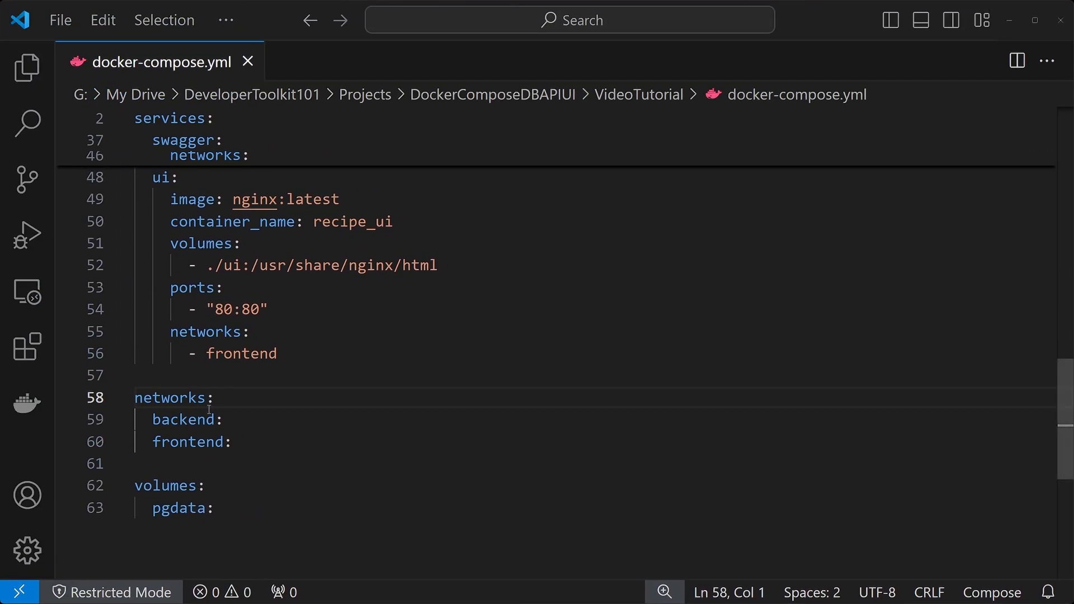
pyautogui.moveTo(135, 419); pyautogui.dragTo(233, 442)
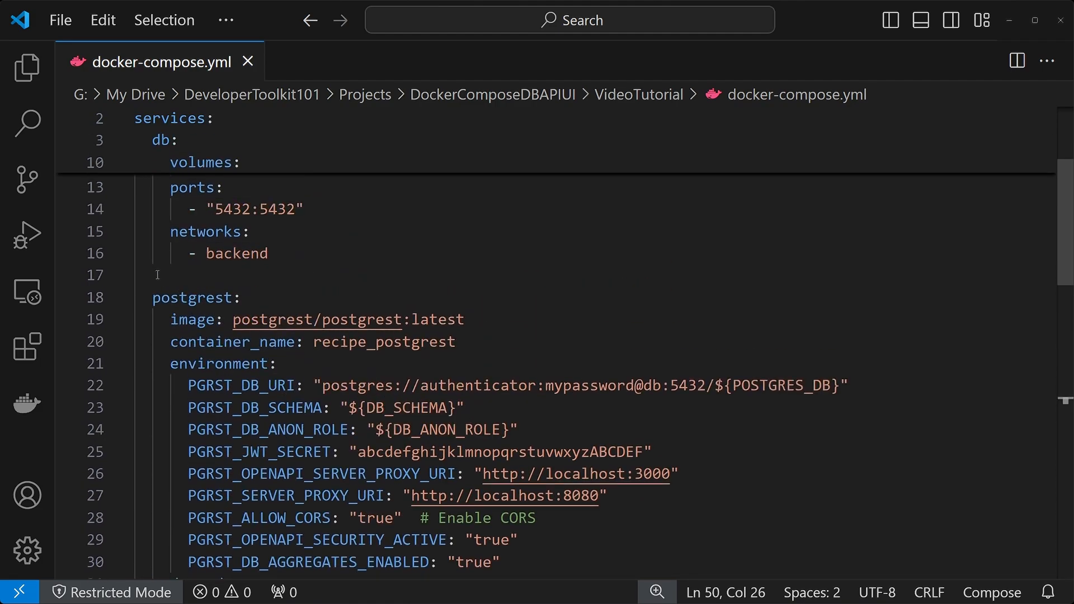
pyautogui.scroll(-3)
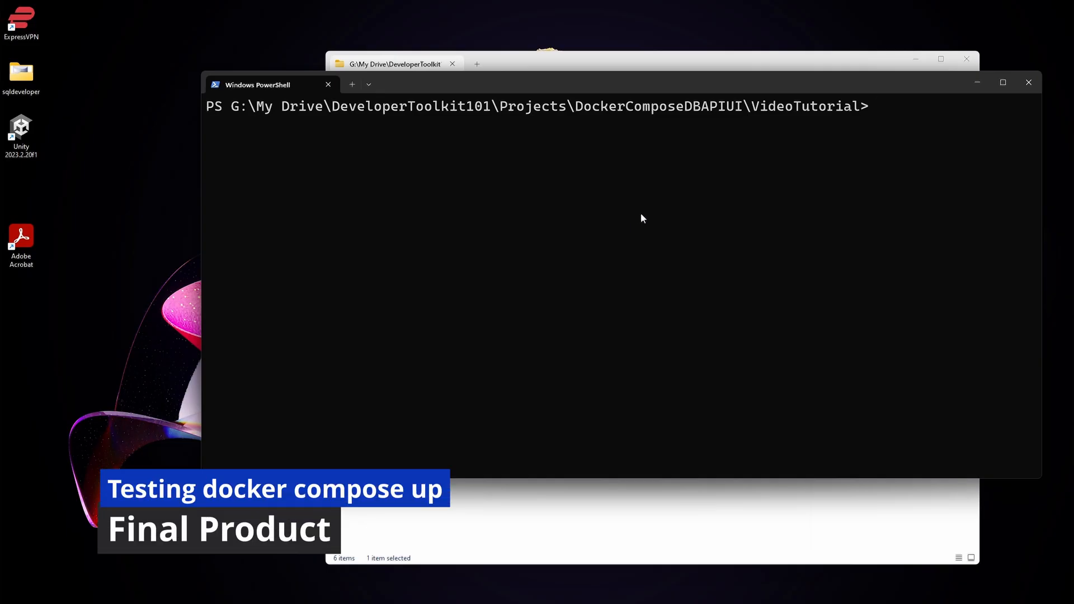
# - Run 'docker compose up' from the VideoTutorial project folder
pyautogui.write('docker compose')
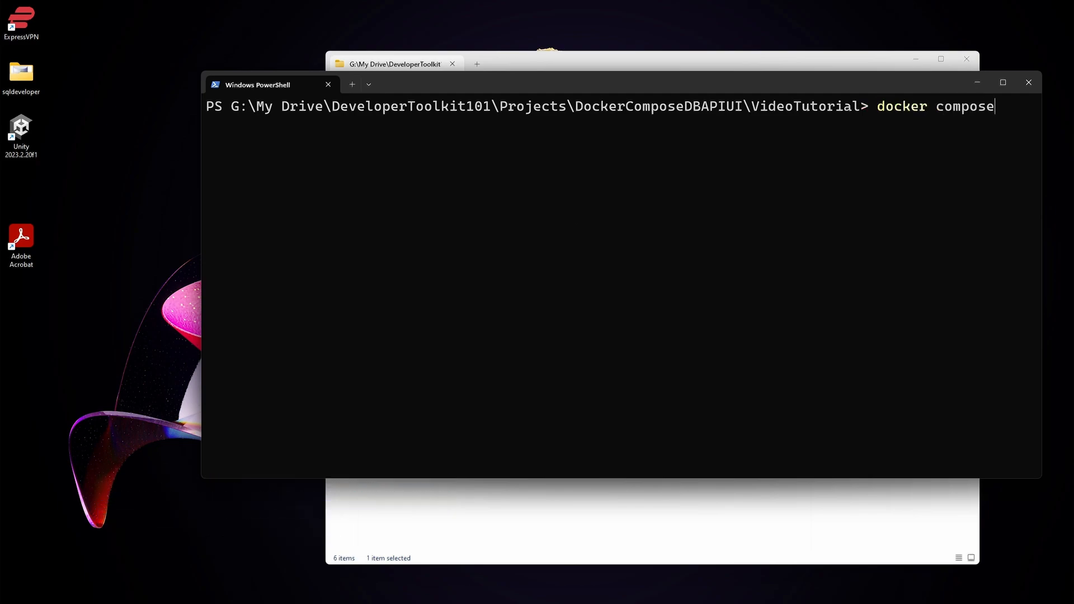
pyautogui.write('up')
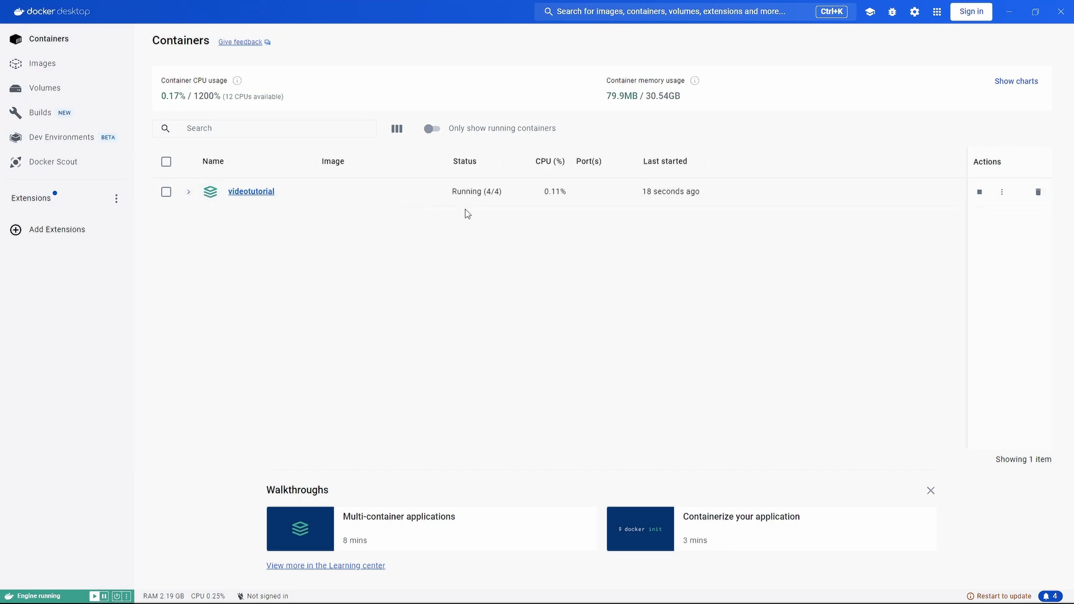
# - Expand the videotutorial stack to list recipe_db, recipe_postgrest, recipe_swagger and recipe_ui
pyautogui.click(188, 191)
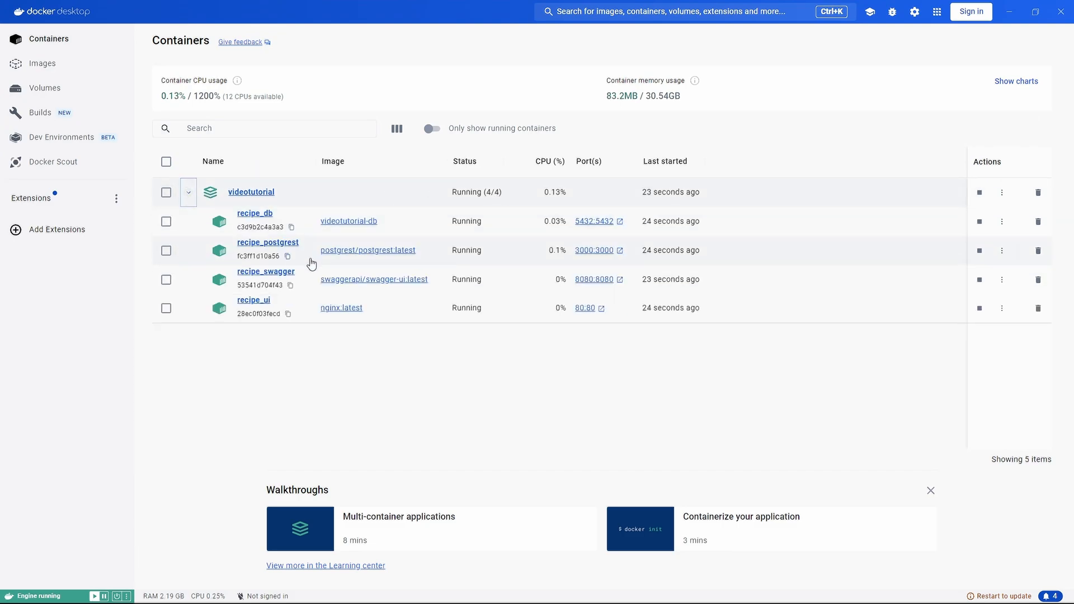
pyautogui.moveTo(270, 283)
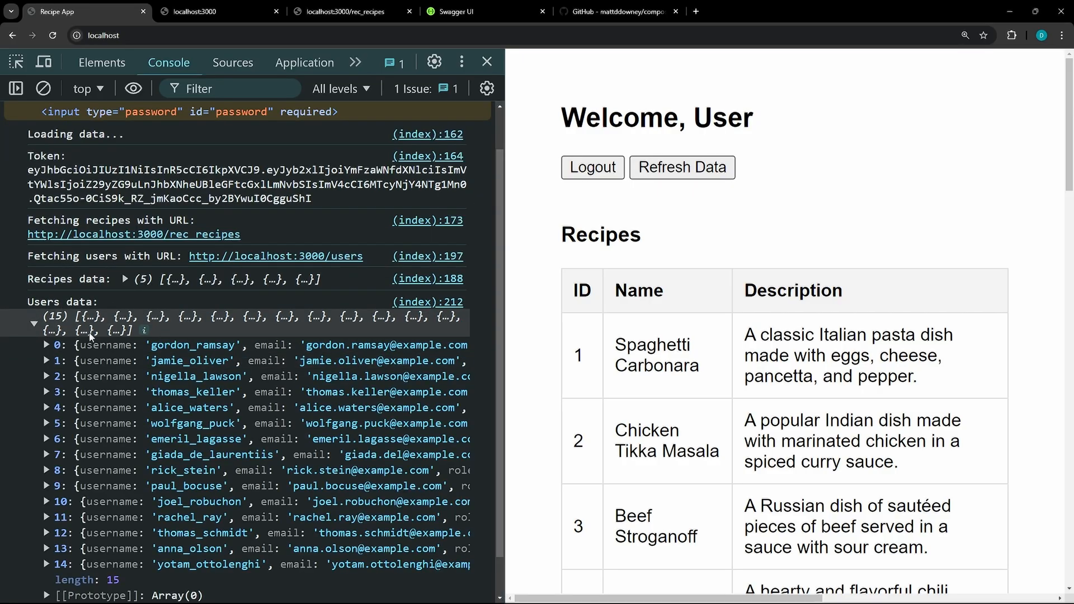
# - View the localhost:3000/rec_recipes JSON, then the Swagger UI documentation
pyautogui.click(350, 11)
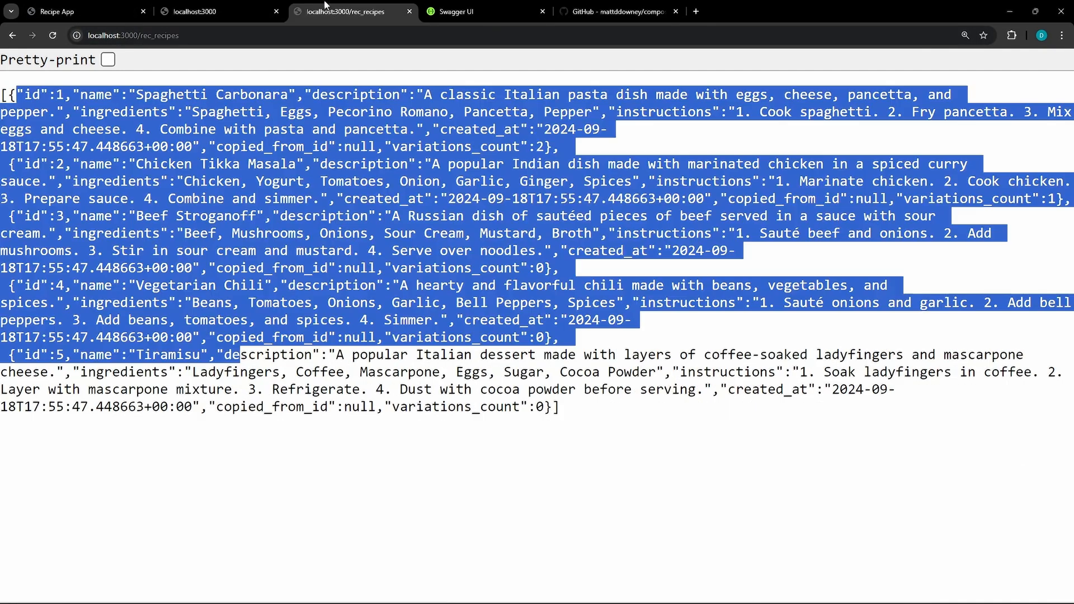
pyautogui.click(452, 11)
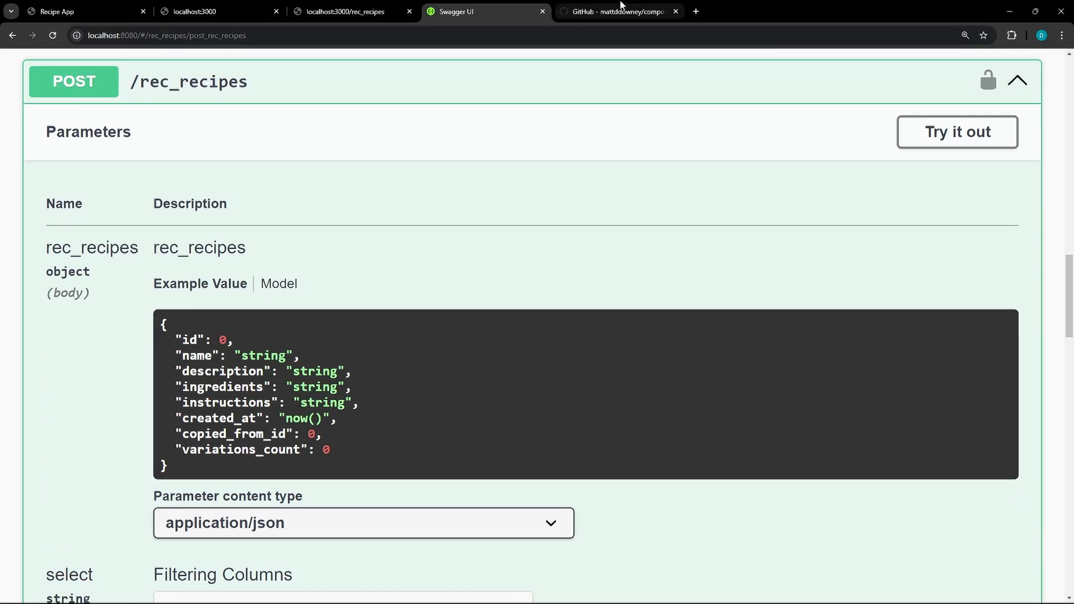